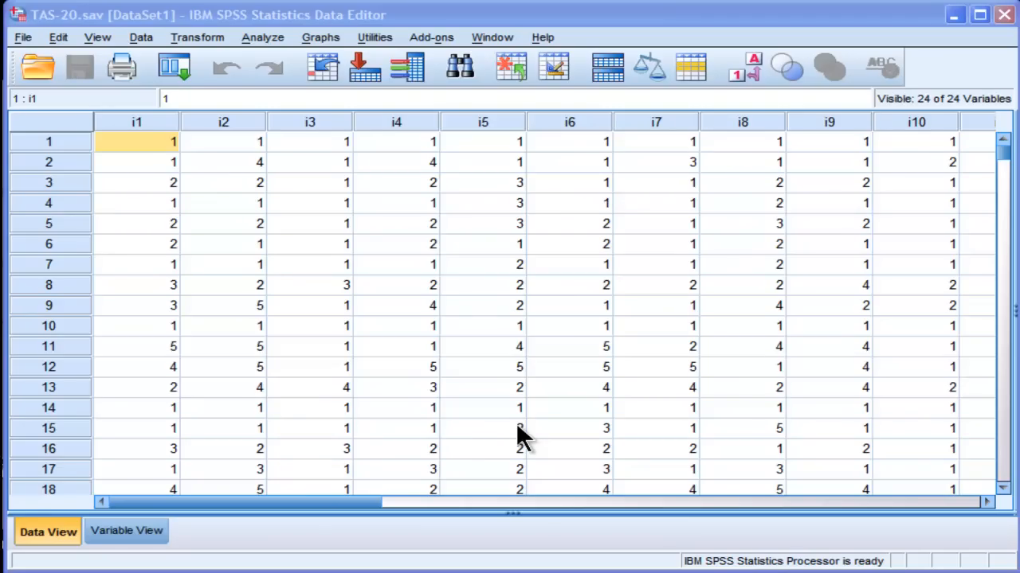
- Start a Reliability Analysis from Analyze > Scale on the TAS-20 data
click(309, 140)
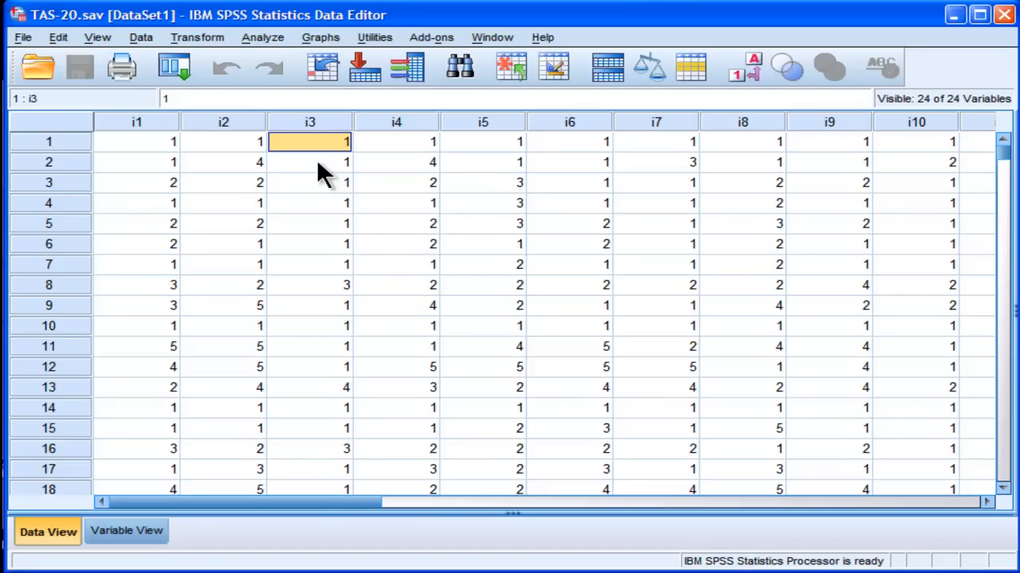
mouse_move(220, 151)
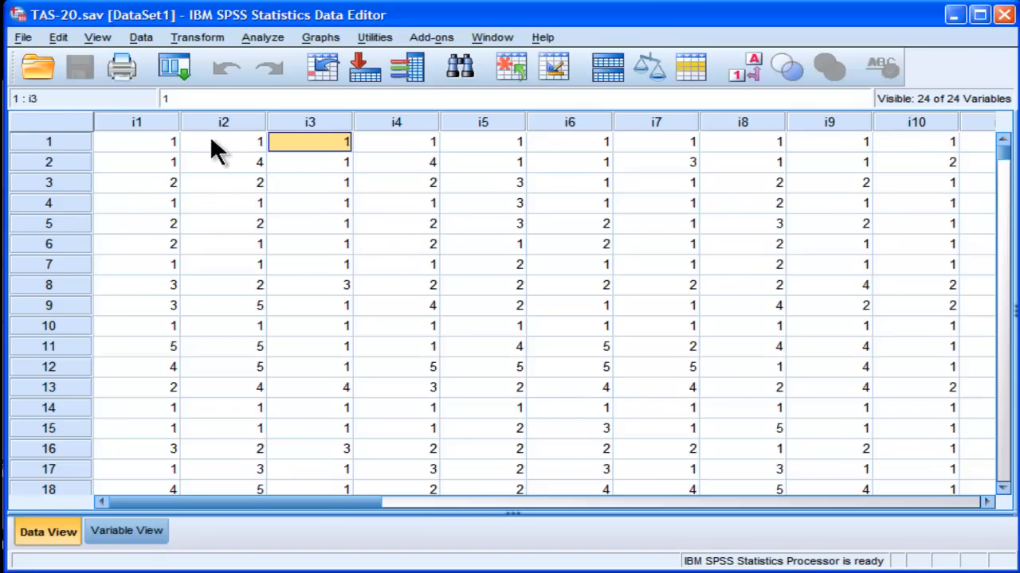
click(223, 140)
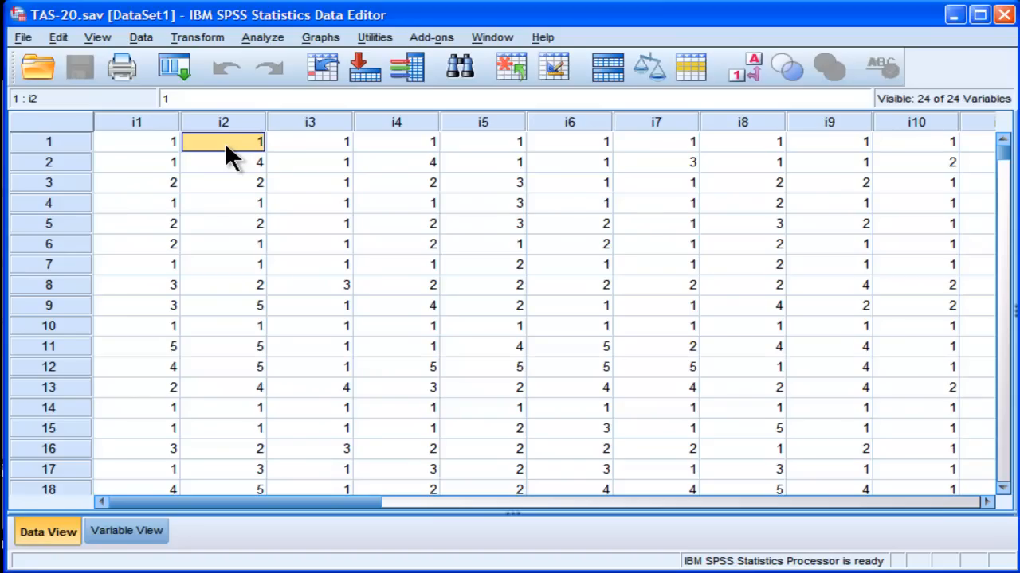
mouse_move(279, 51)
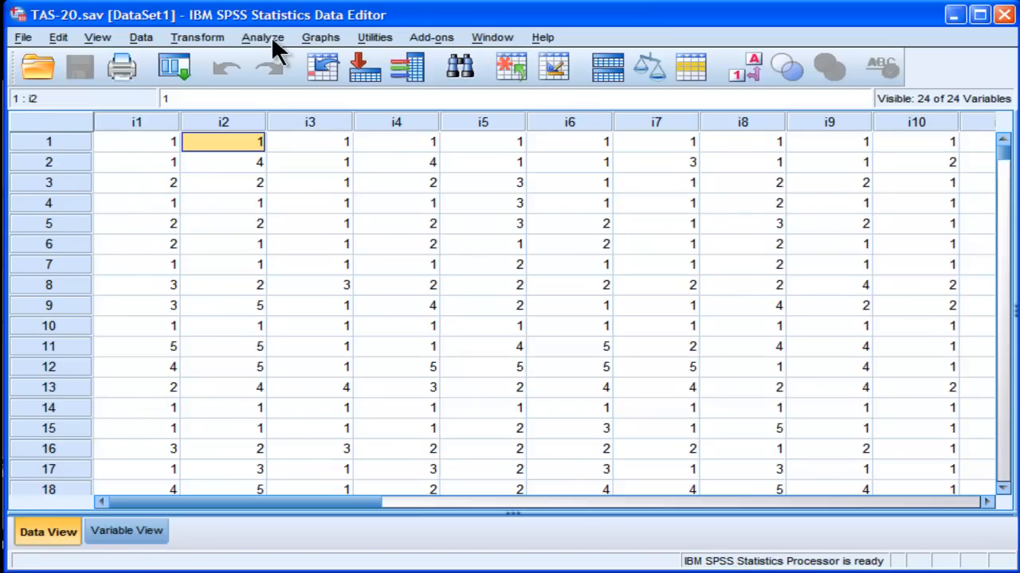
click(261, 37)
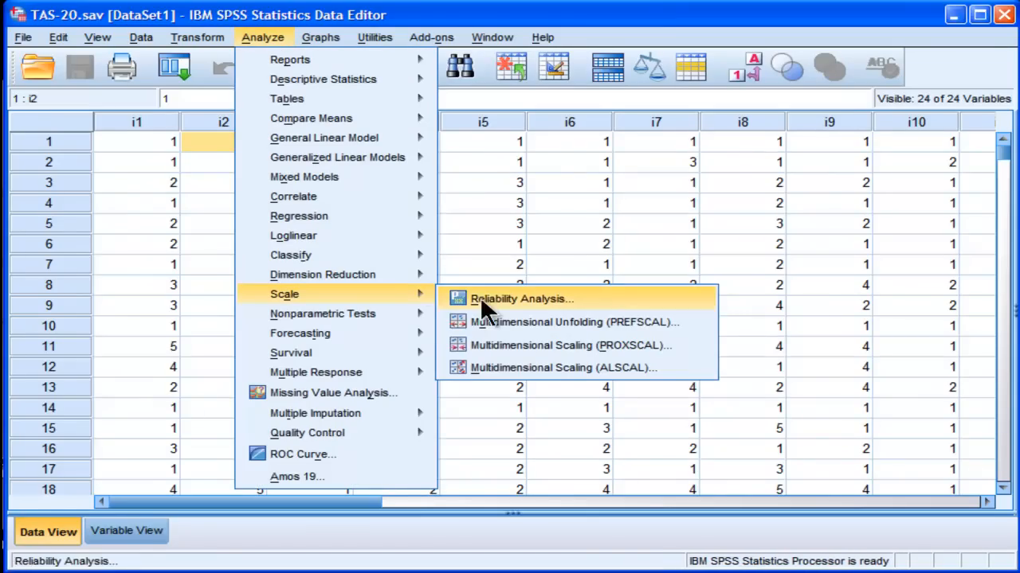
click(519, 298)
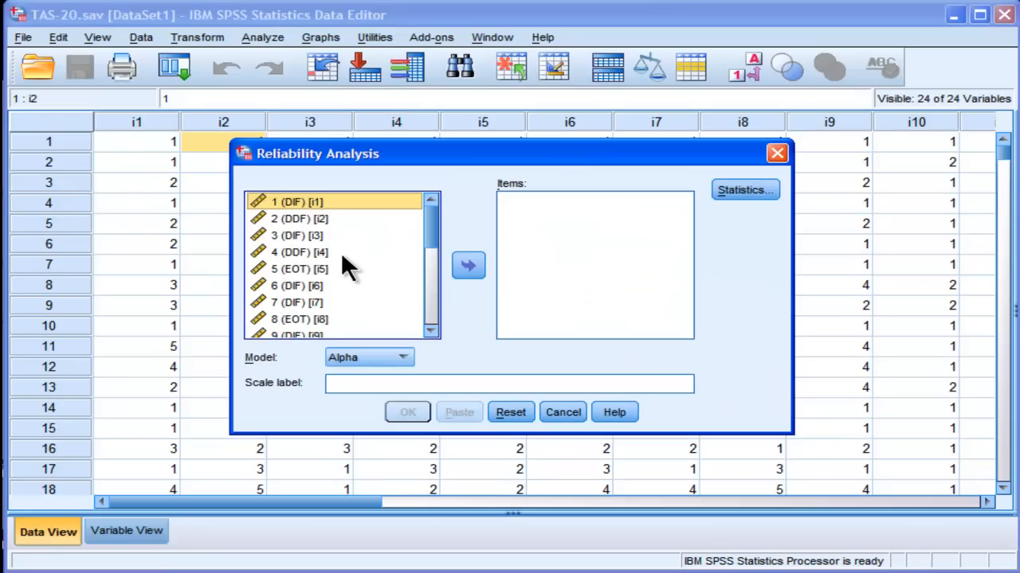
mouse_move(317, 279)
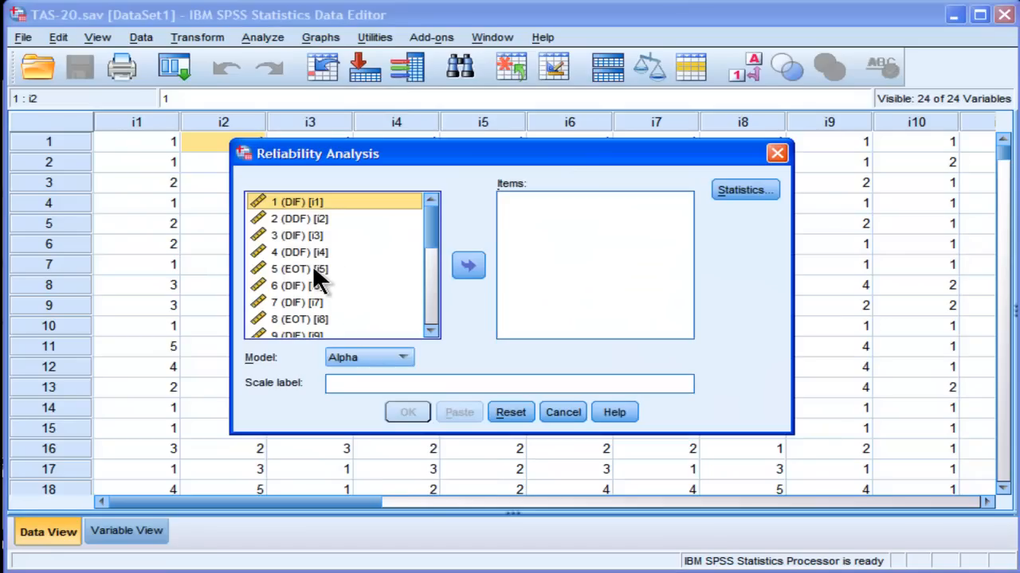
- Move the EOT items 5, 8, 10, 15, 16, 18, 19 and 20 into the Items list
click(299, 267)
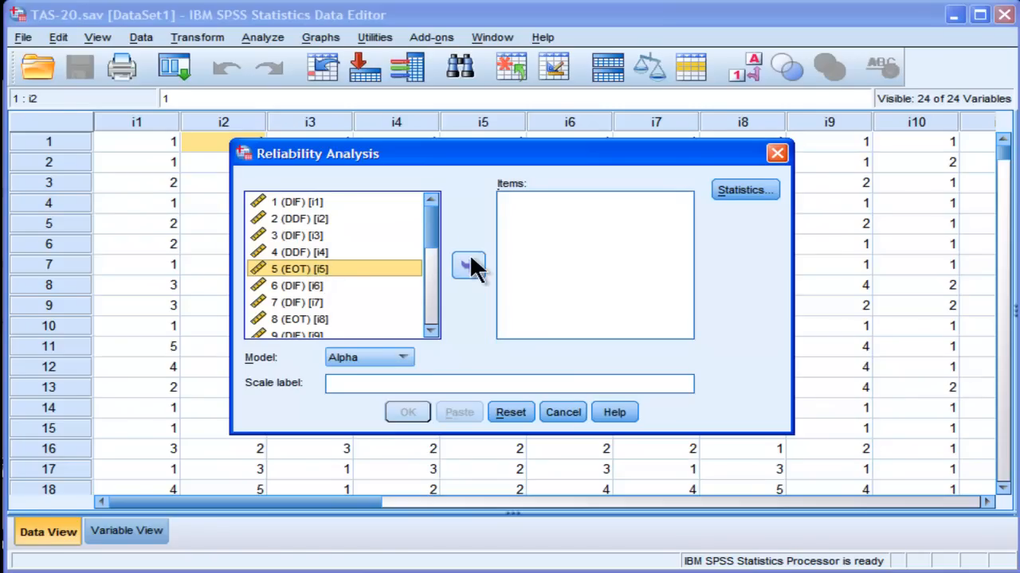
click(468, 264)
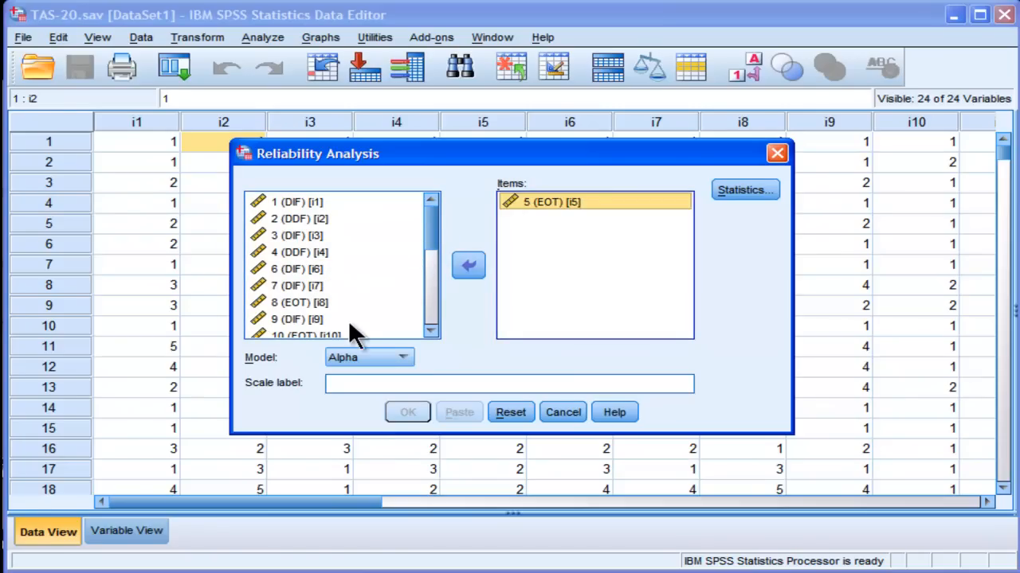
click(300, 302)
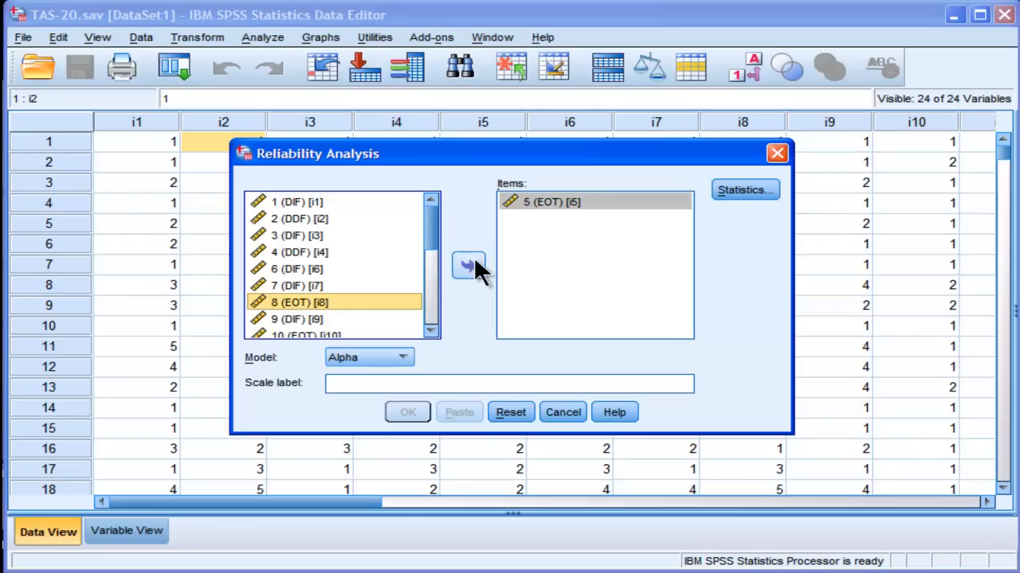
click(468, 264)
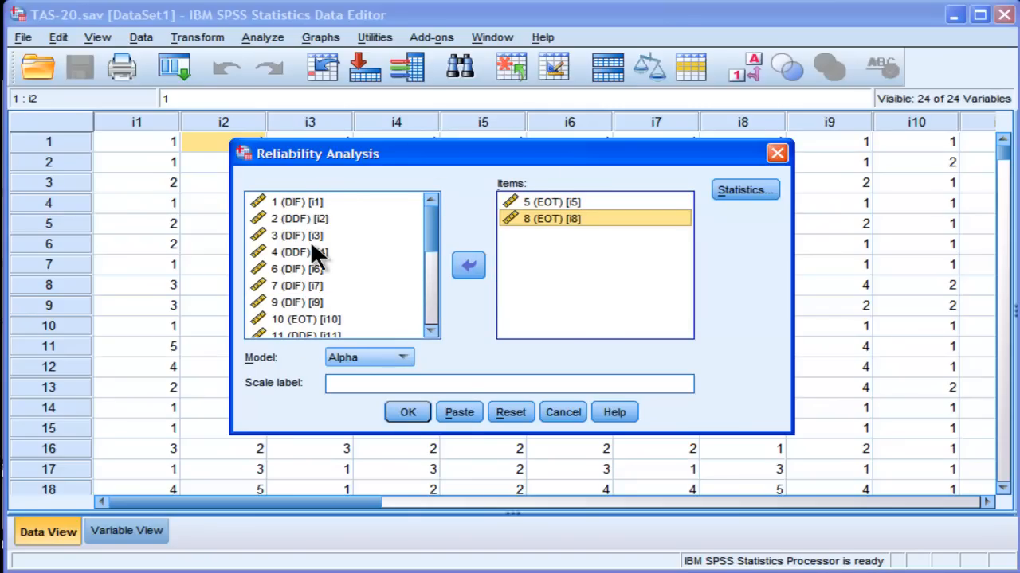
mouse_move(557, 199)
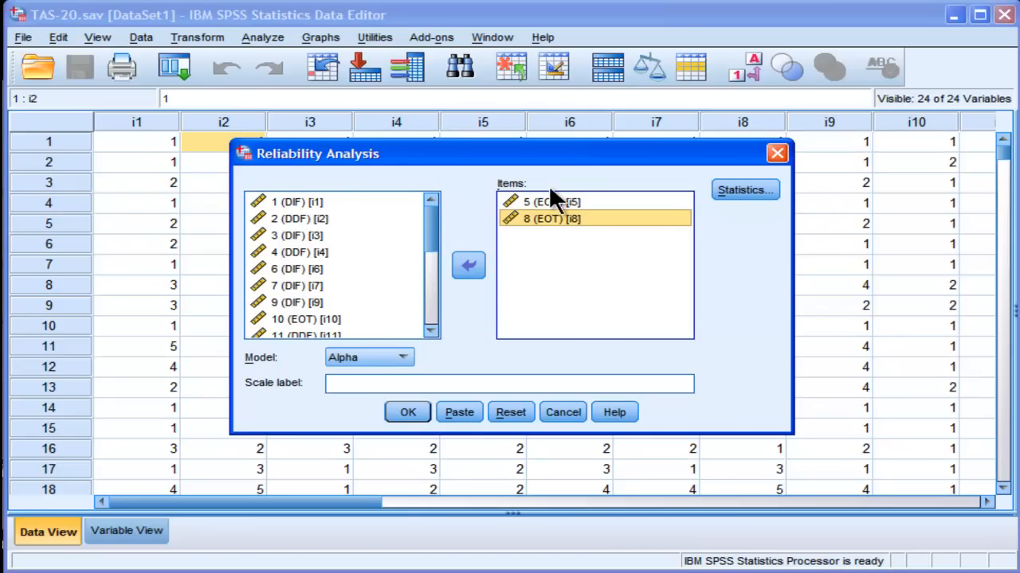
mouse_move(493, 251)
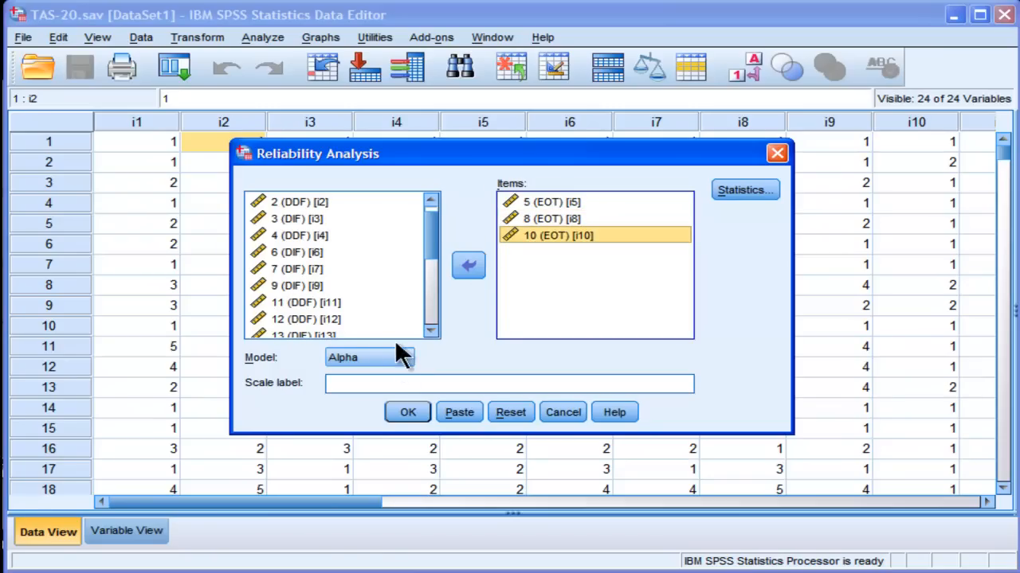
scroll(down, 3)
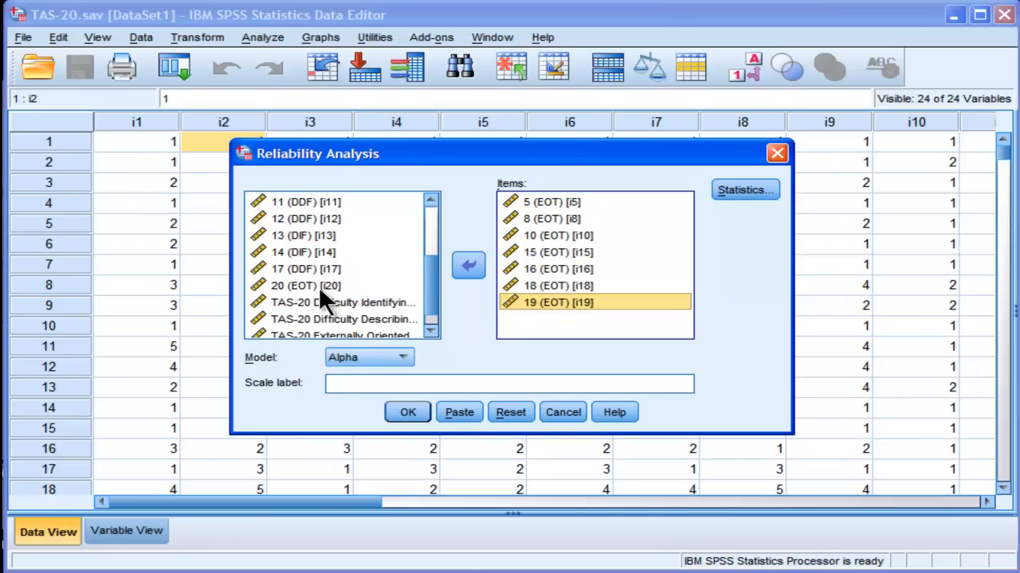
click(305, 285)
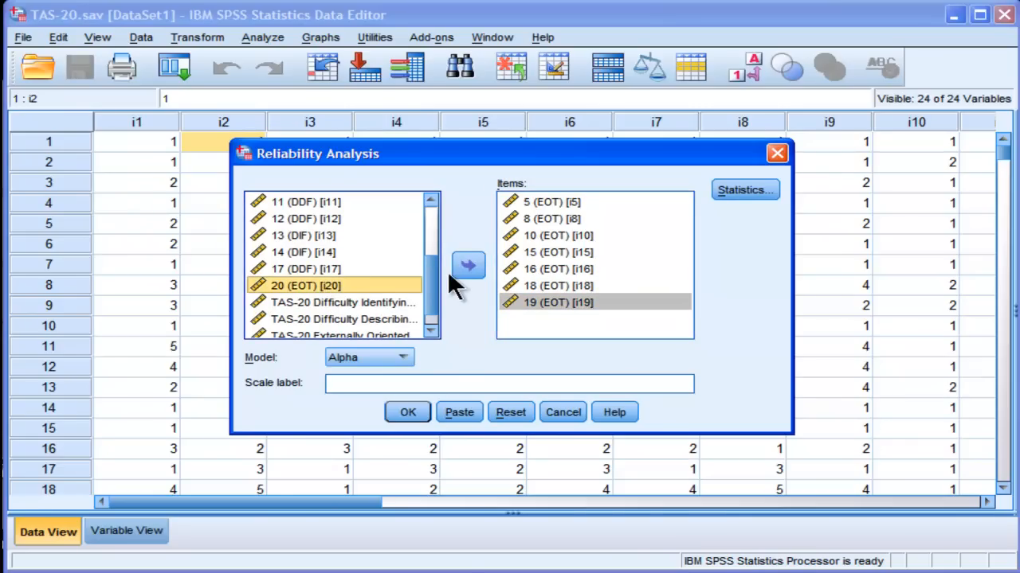
click(468, 265)
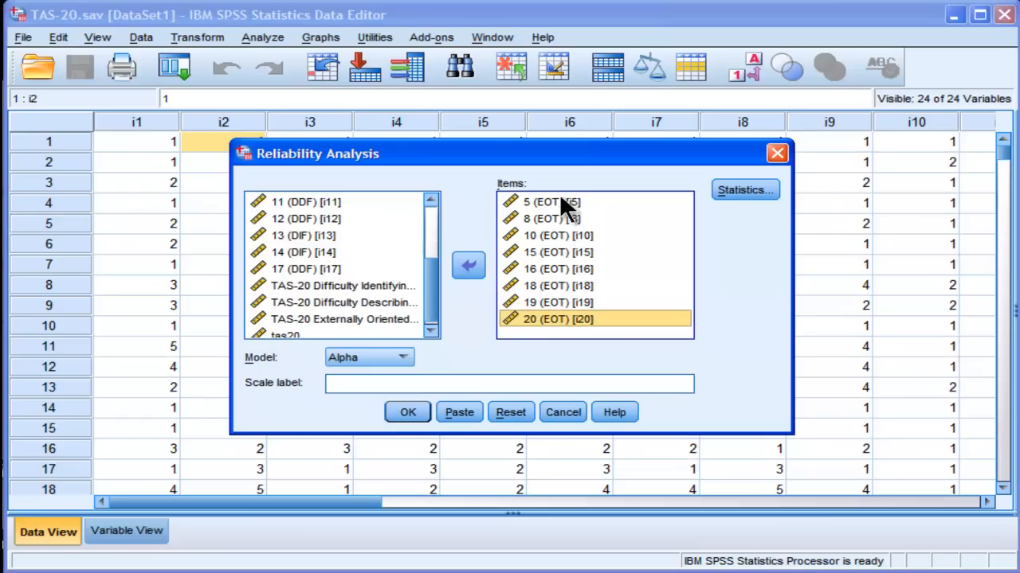
mouse_move(573, 252)
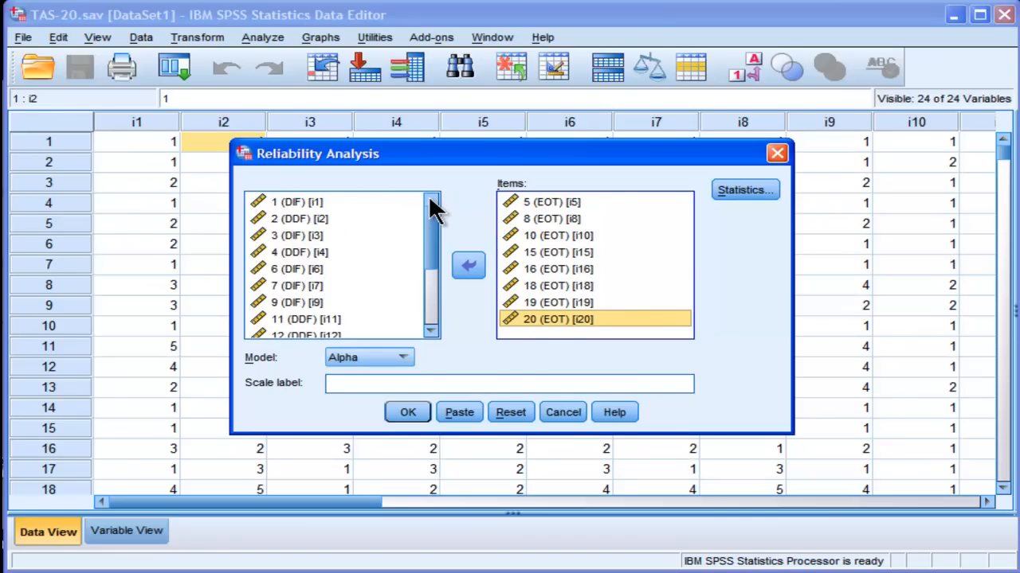
scroll(down, 3)
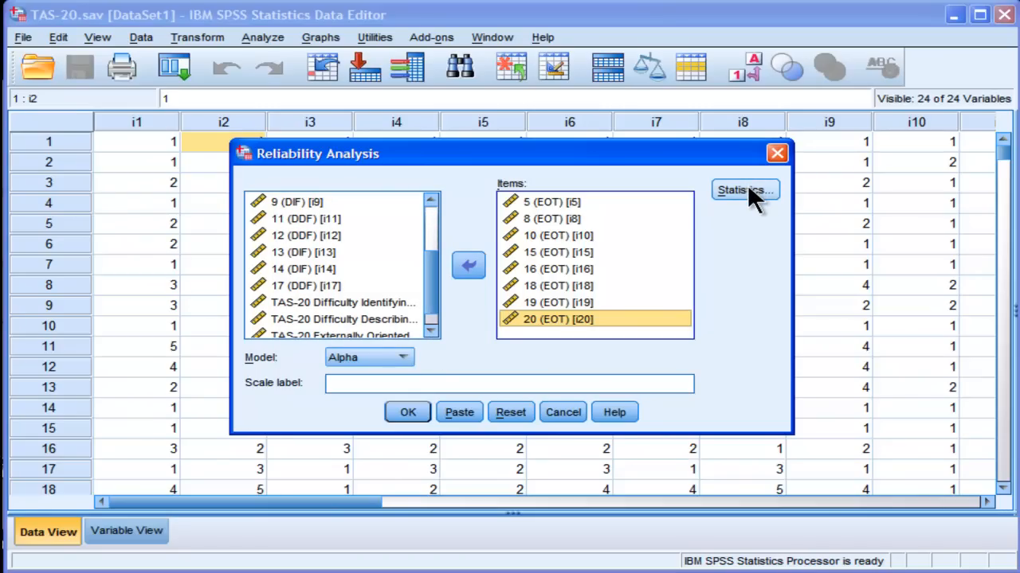
mouse_move(334, 382)
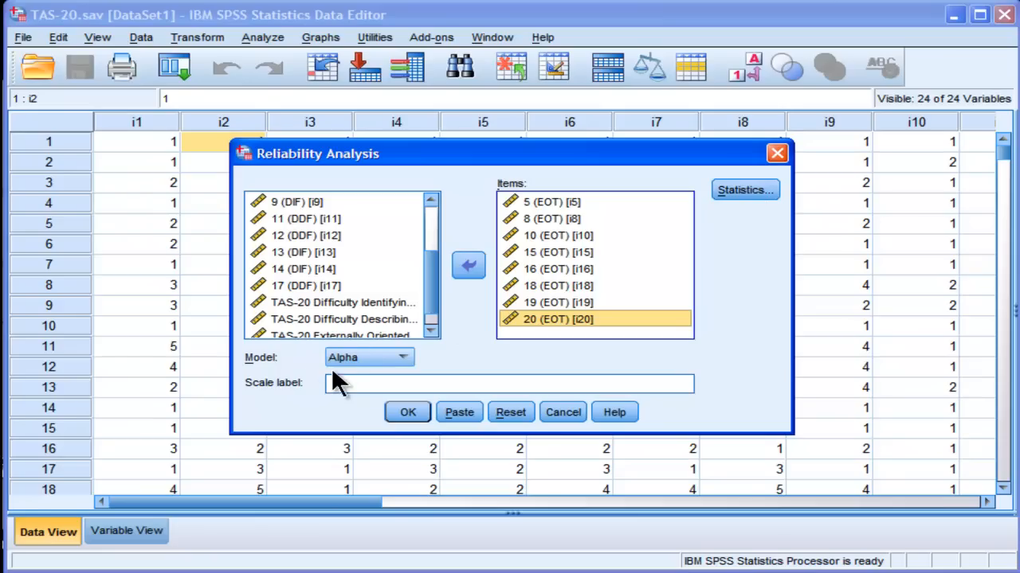
mouse_move(274, 374)
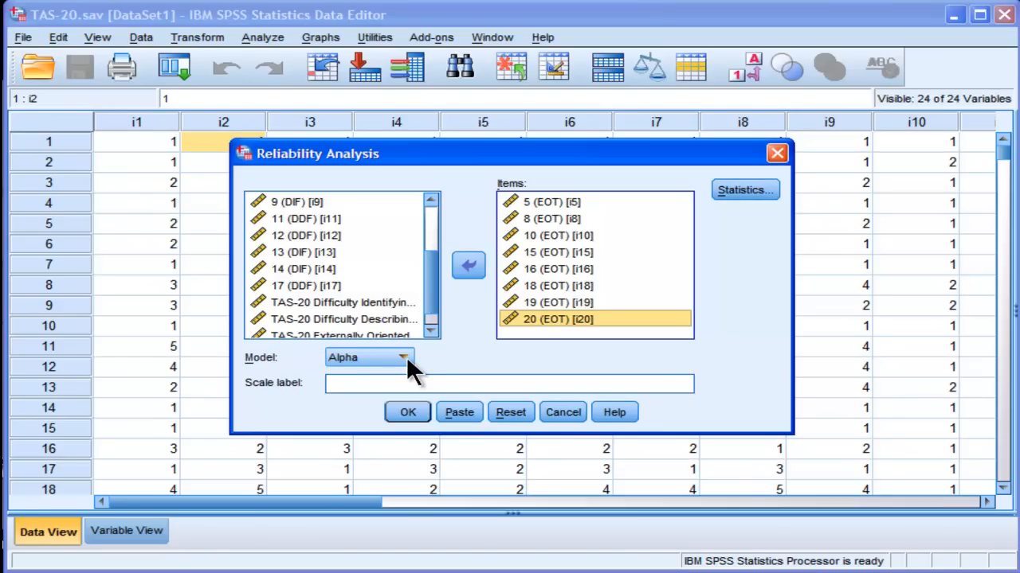
- Choose Alpha as the reliability model for the eight EOT items
click(401, 357)
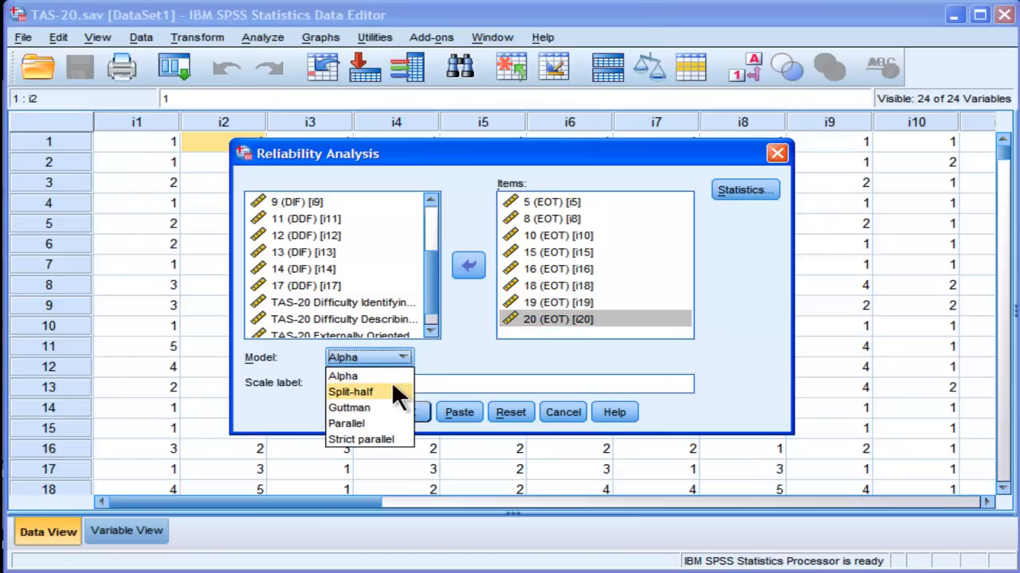
mouse_move(349, 408)
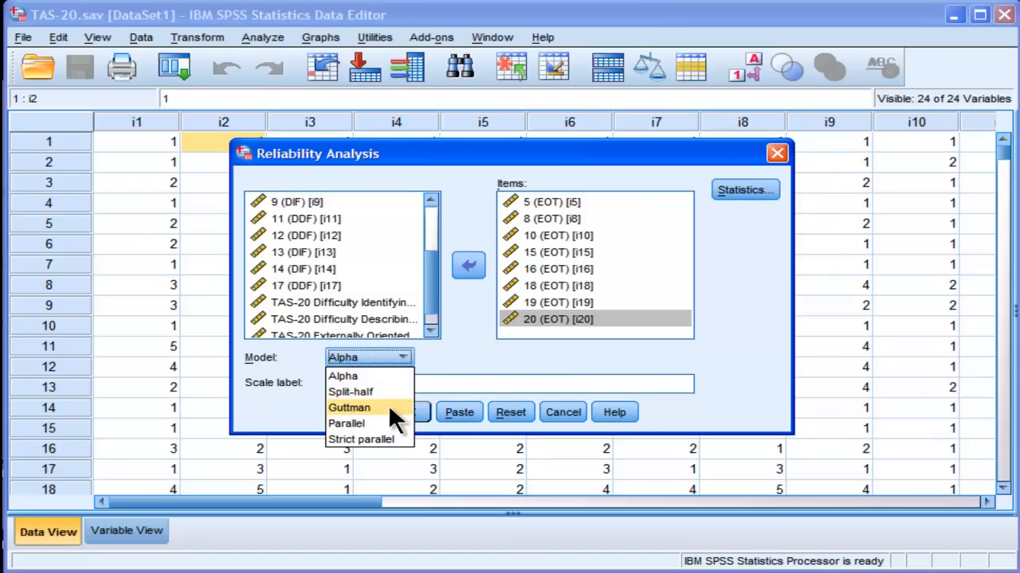
mouse_move(395, 449)
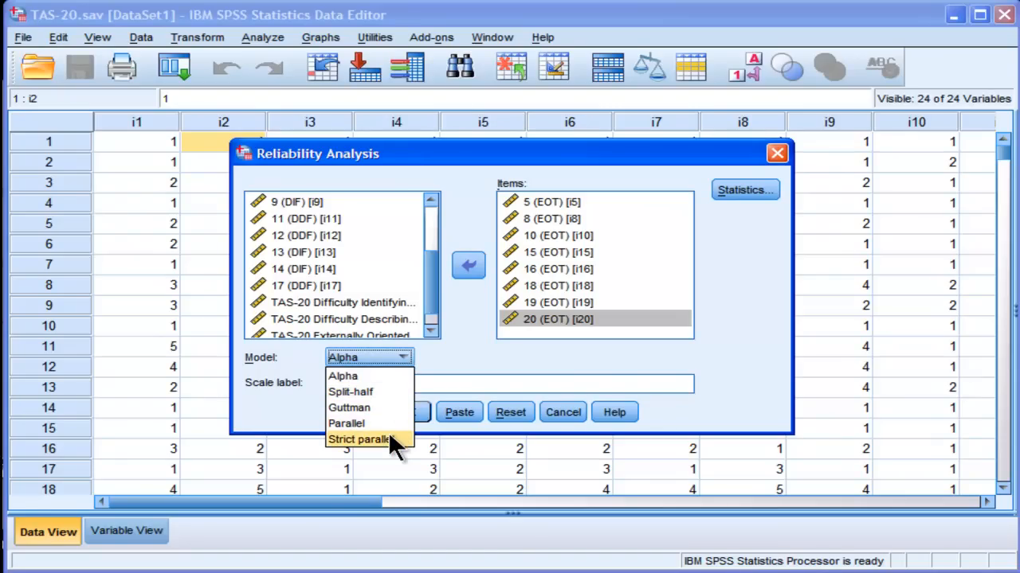
mouse_move(369, 392)
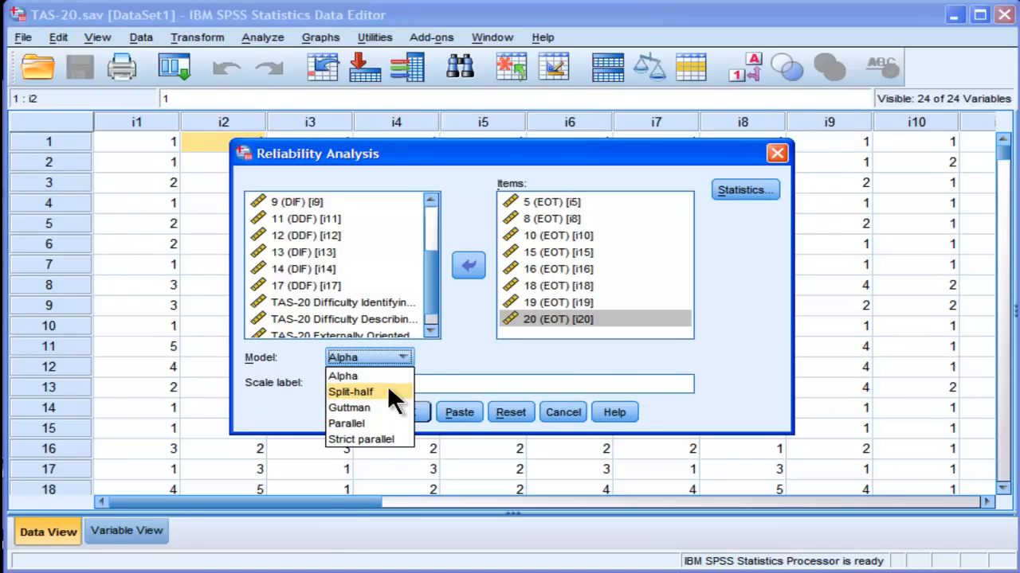
mouse_move(430, 367)
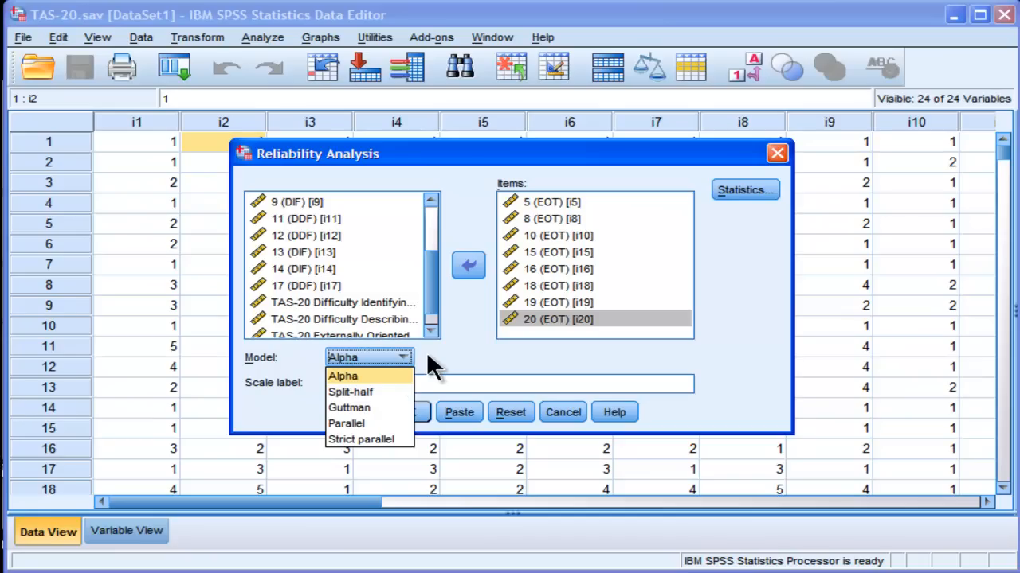
mouse_move(398, 380)
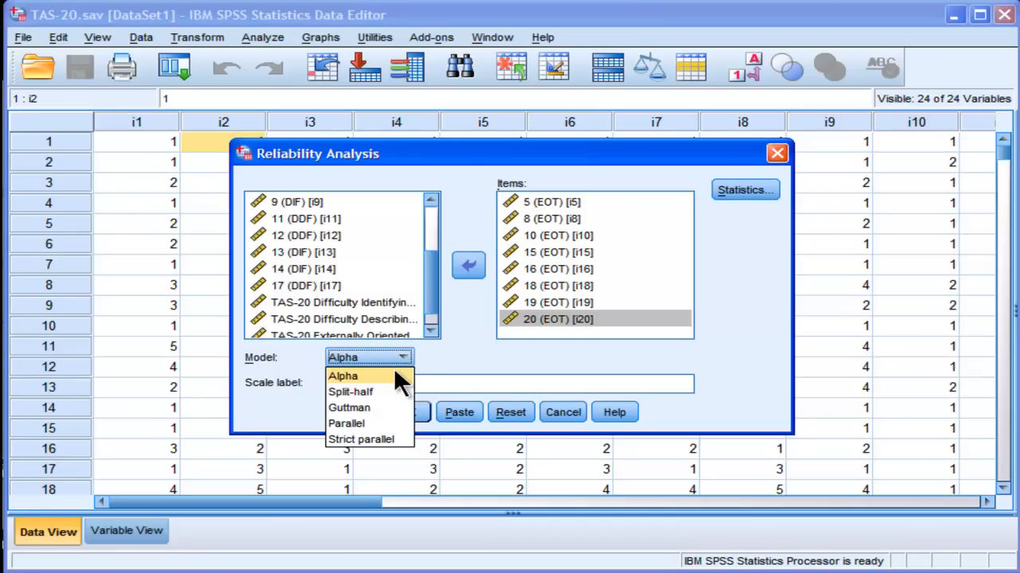
click(342, 376)
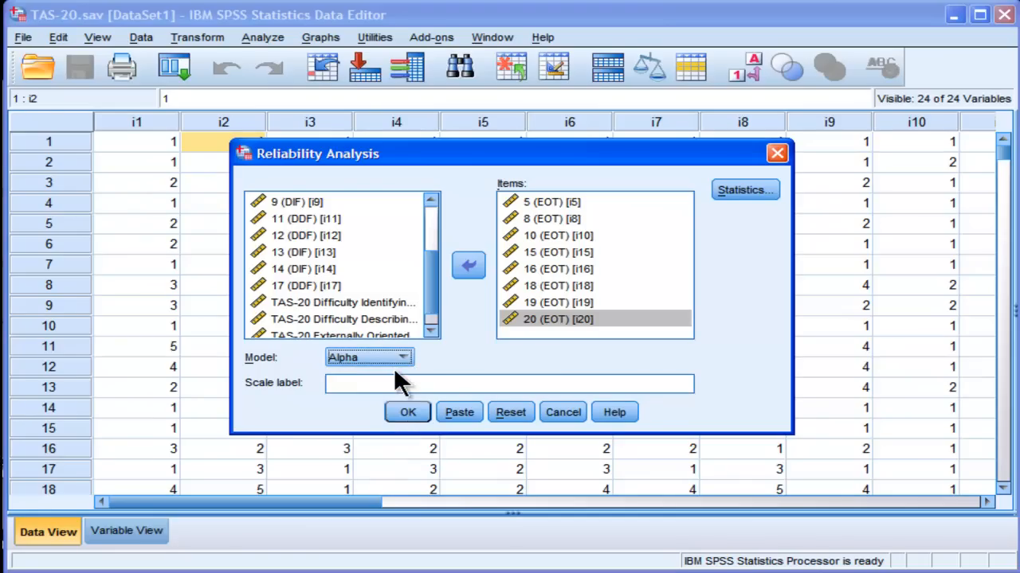
mouse_move(422, 366)
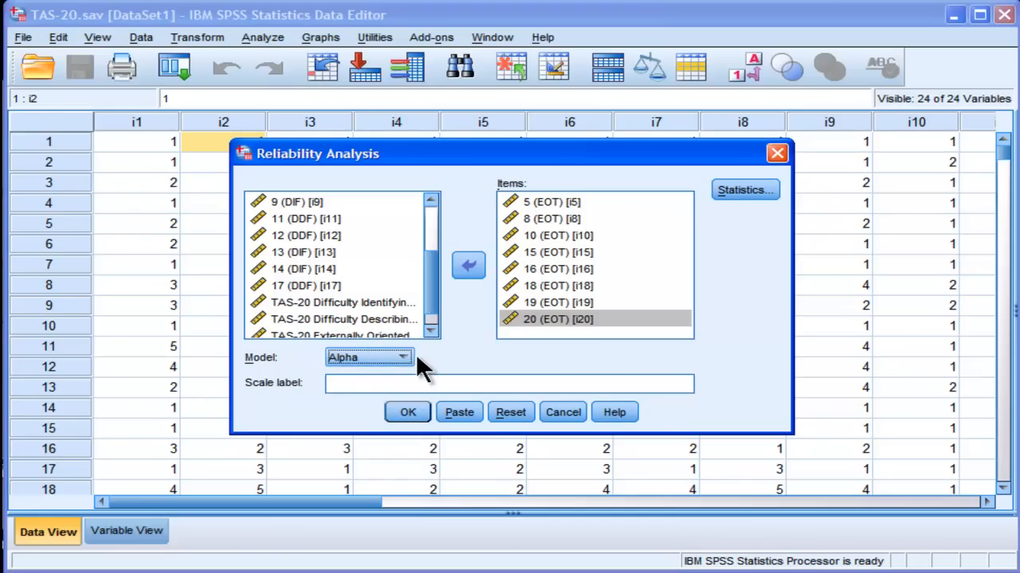
mouse_move(744, 190)
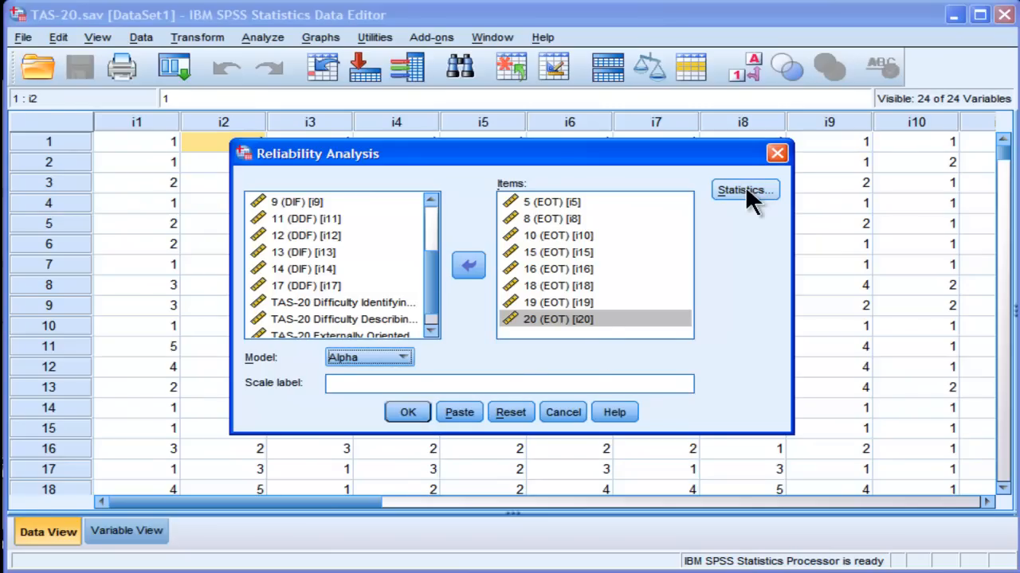
- Request Item, Scale and Scale-if-item-deleted descriptives plus inter-item Correlations, then Continue
click(742, 190)
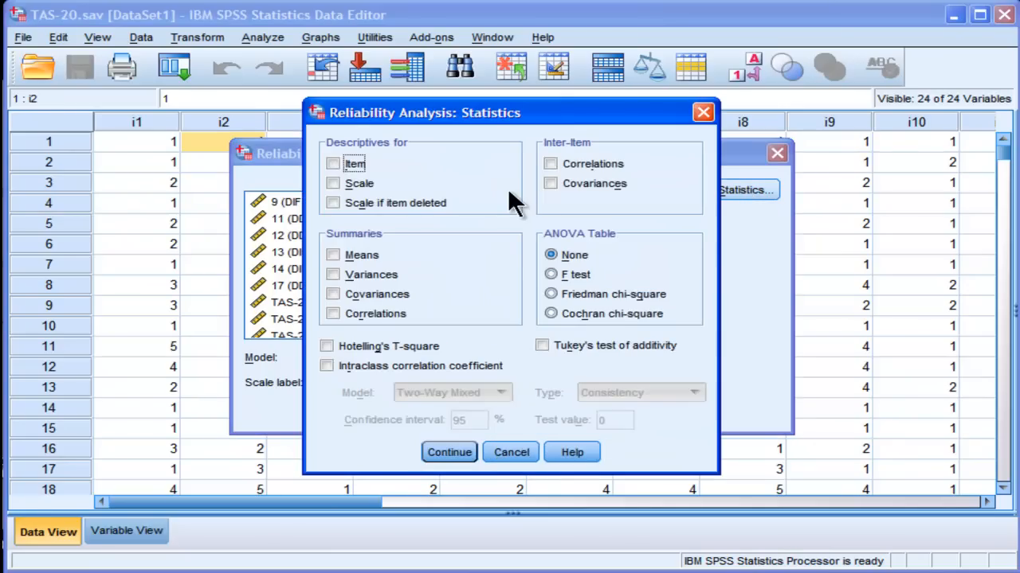
mouse_move(390, 177)
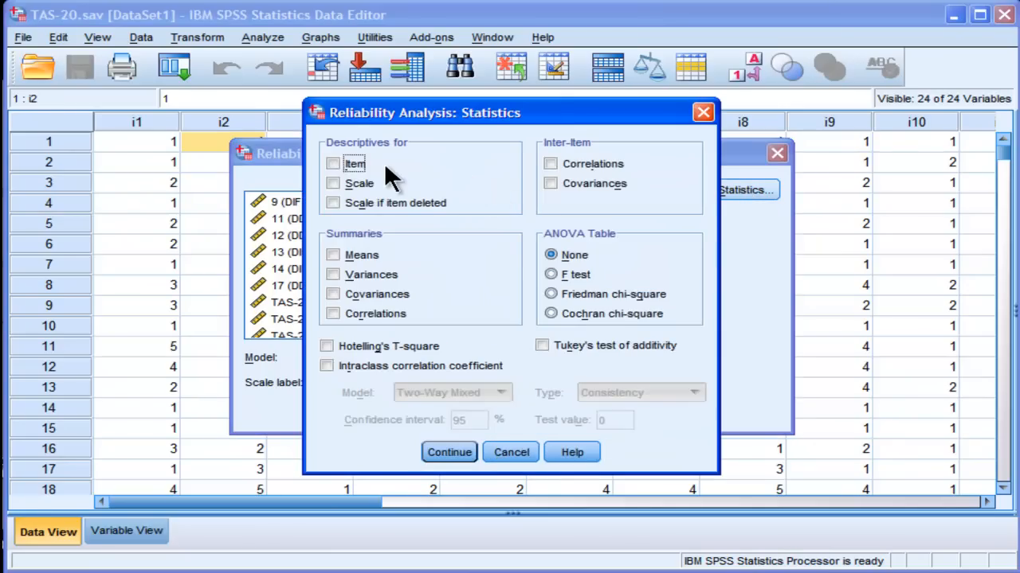
click(333, 163)
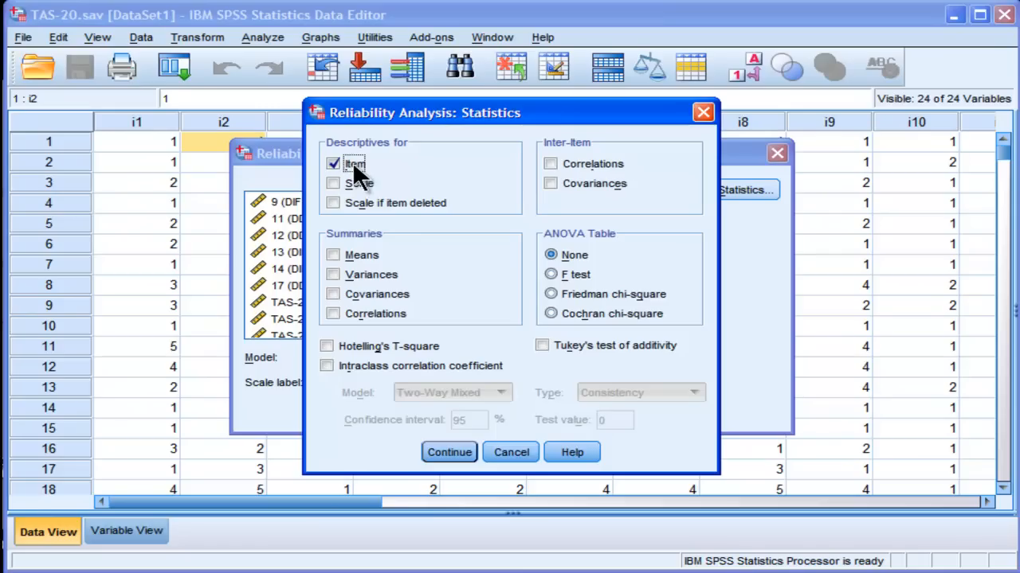
mouse_move(356, 191)
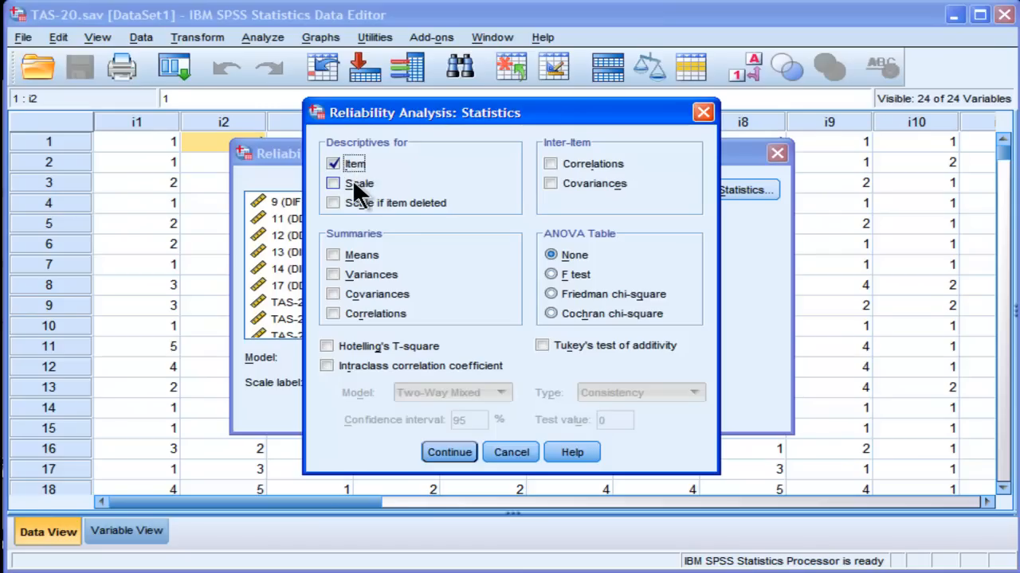
click(333, 183)
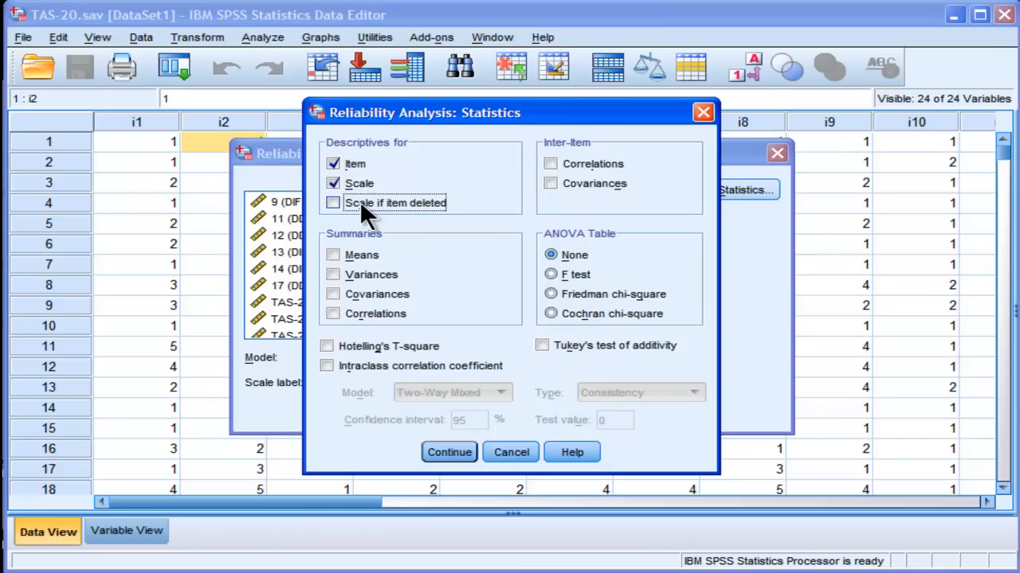
click(333, 204)
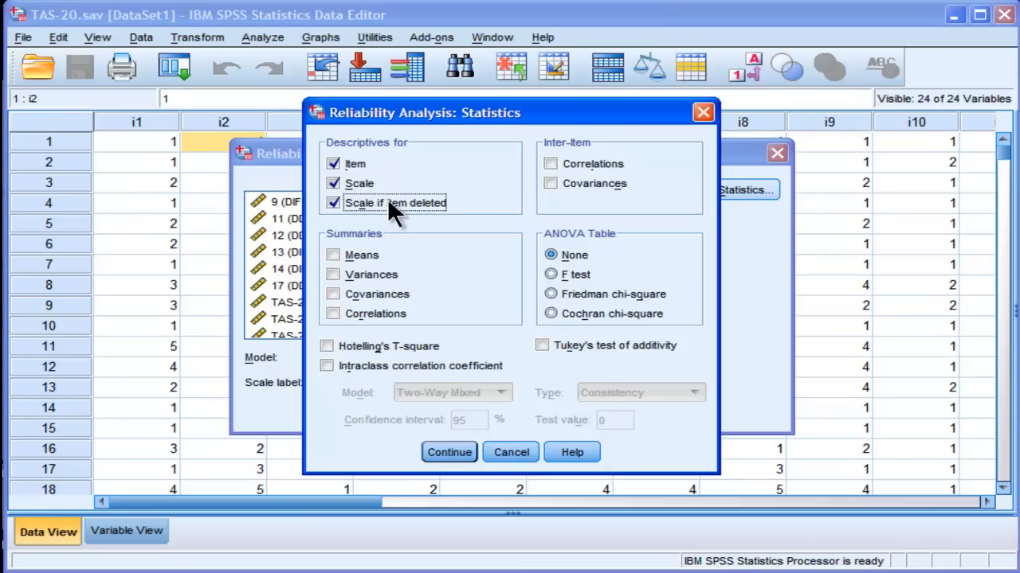
click(550, 163)
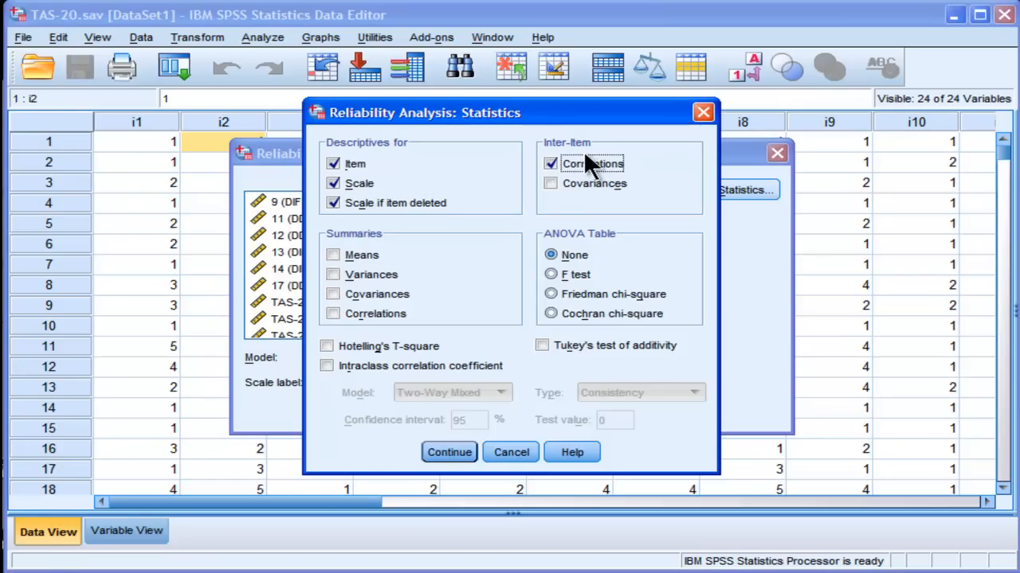
mouse_move(462, 348)
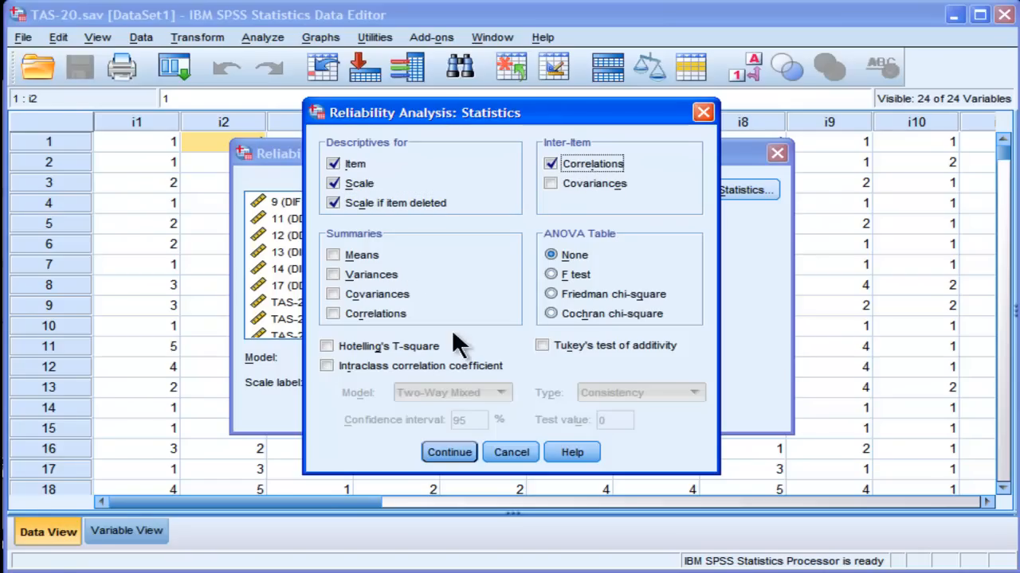
mouse_move(379, 246)
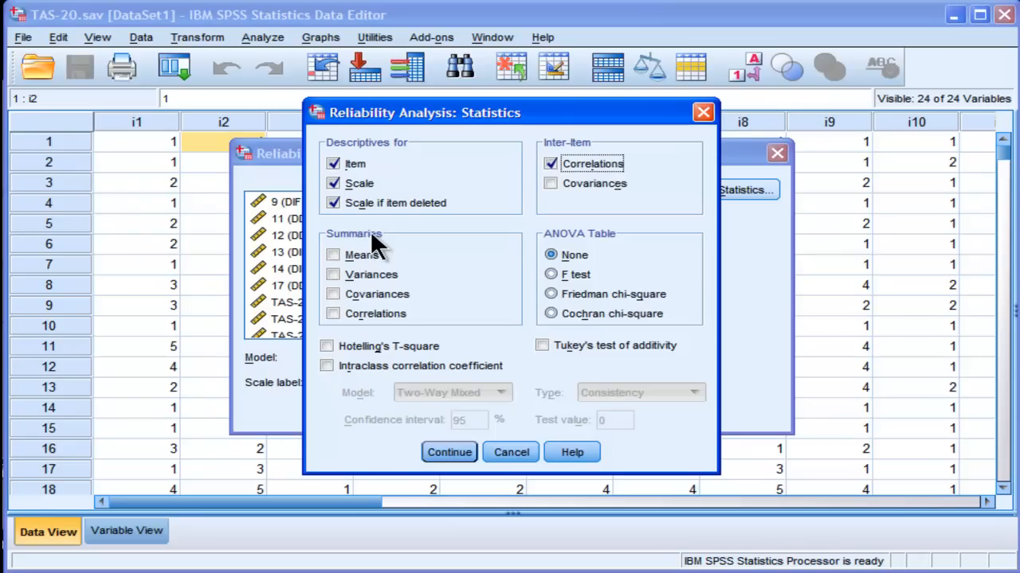
mouse_move(418, 287)
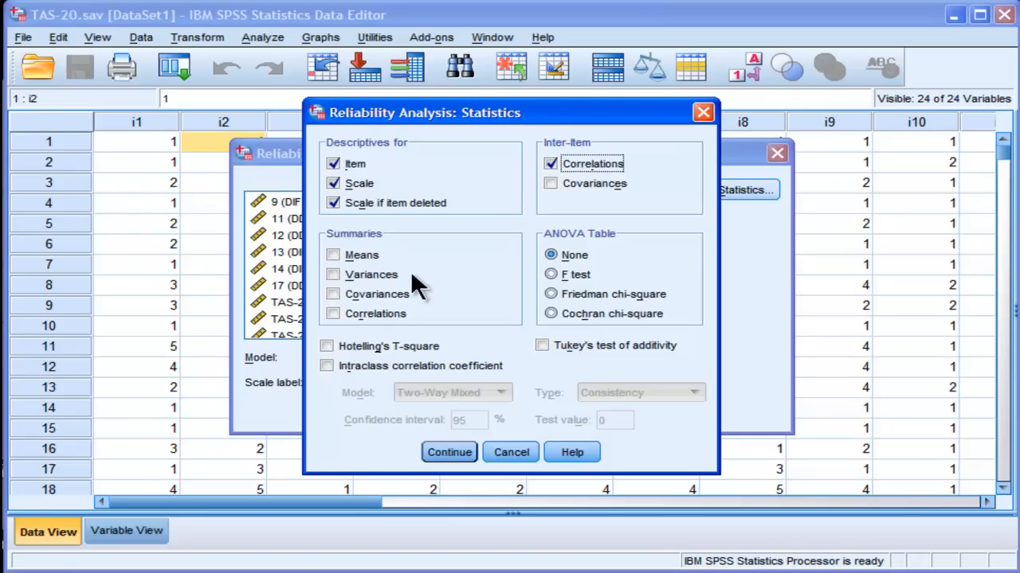
mouse_move(450, 279)
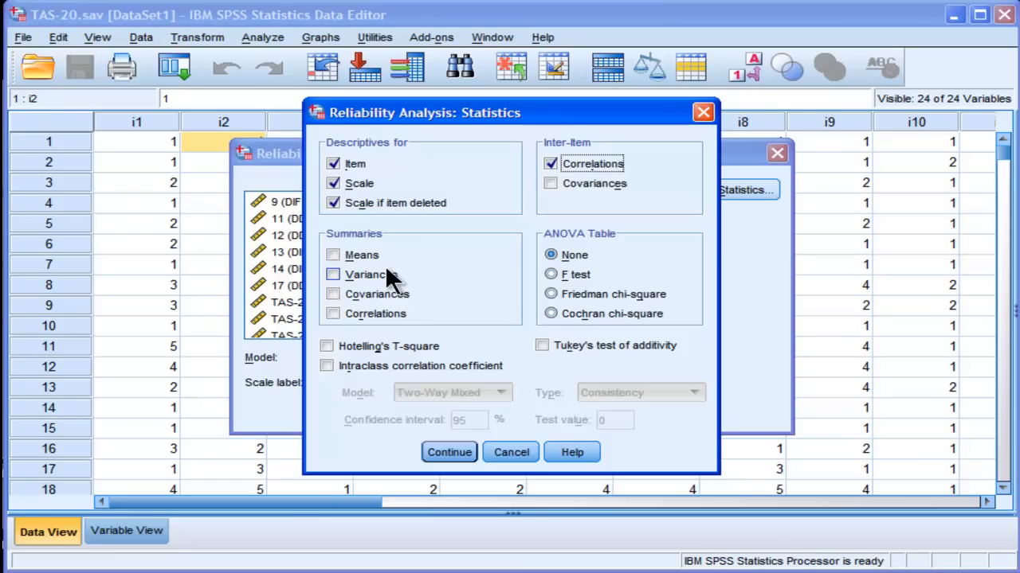
mouse_move(374, 253)
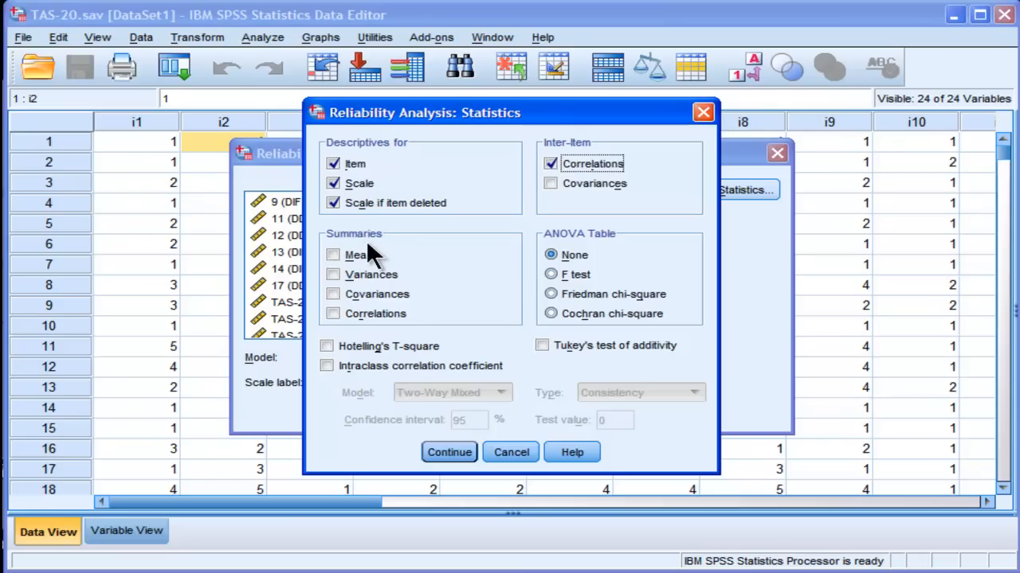
mouse_move(395, 245)
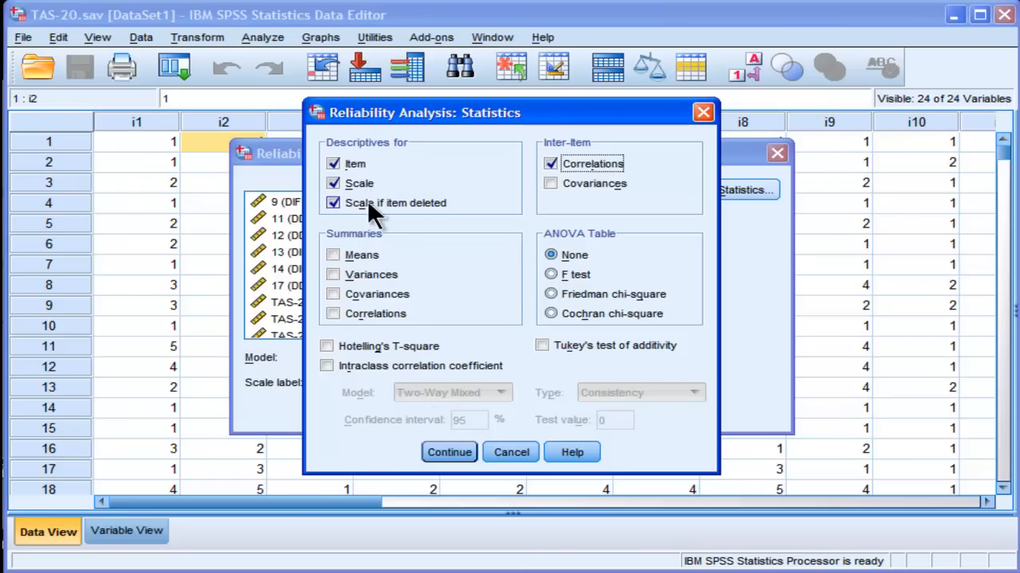
mouse_move(430, 223)
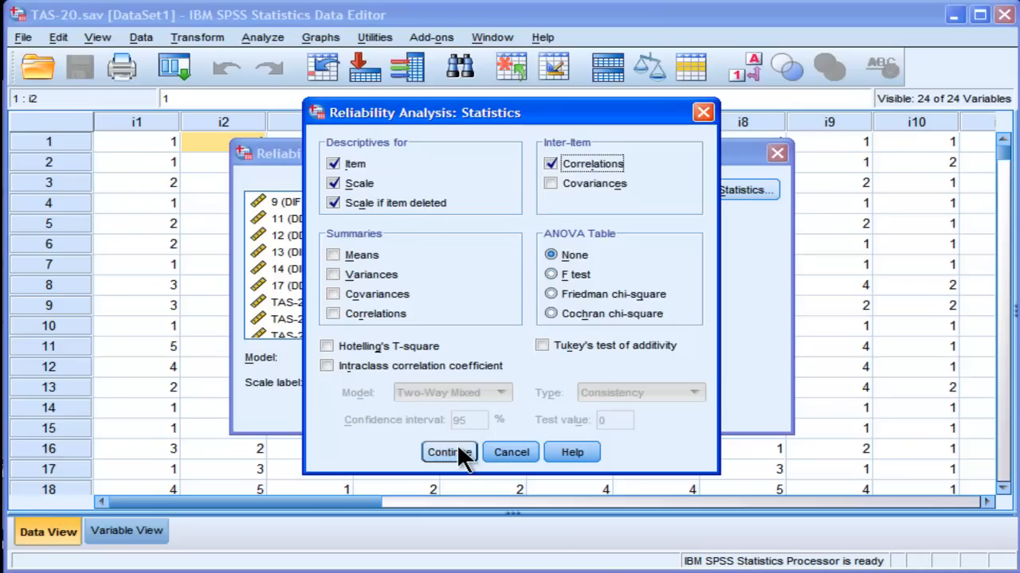
click(447, 453)
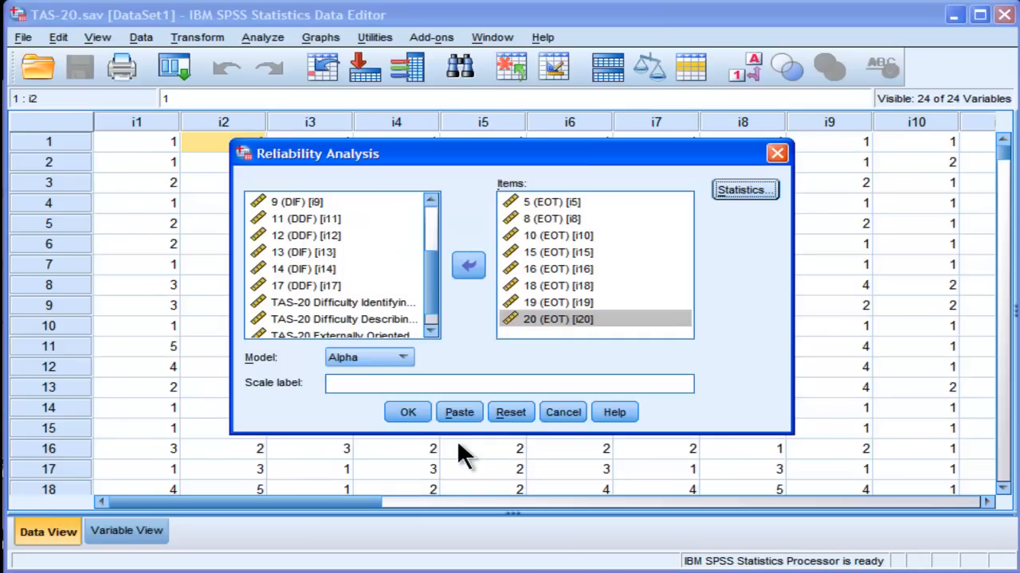
- Run the analysis and bring the Reliability Statistics table (alpha .650, 8 items) into view
click(407, 411)
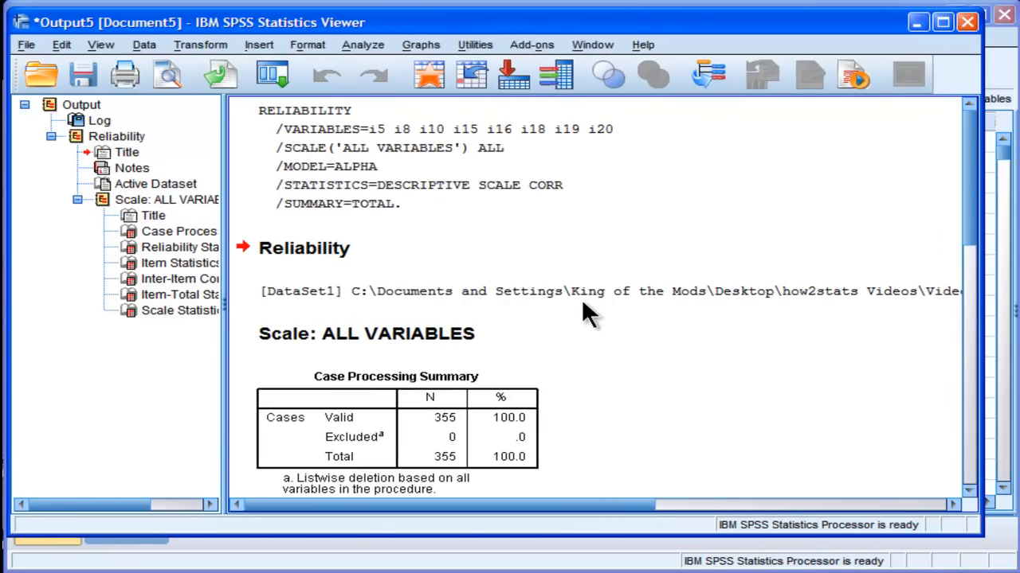
scroll(down, 3)
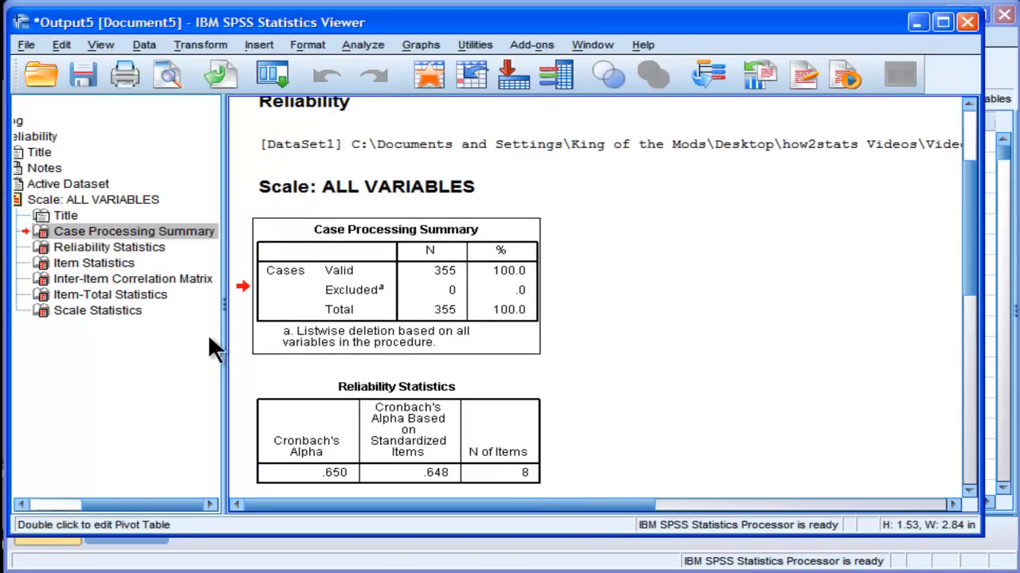
drag(226, 319, 76, 318)
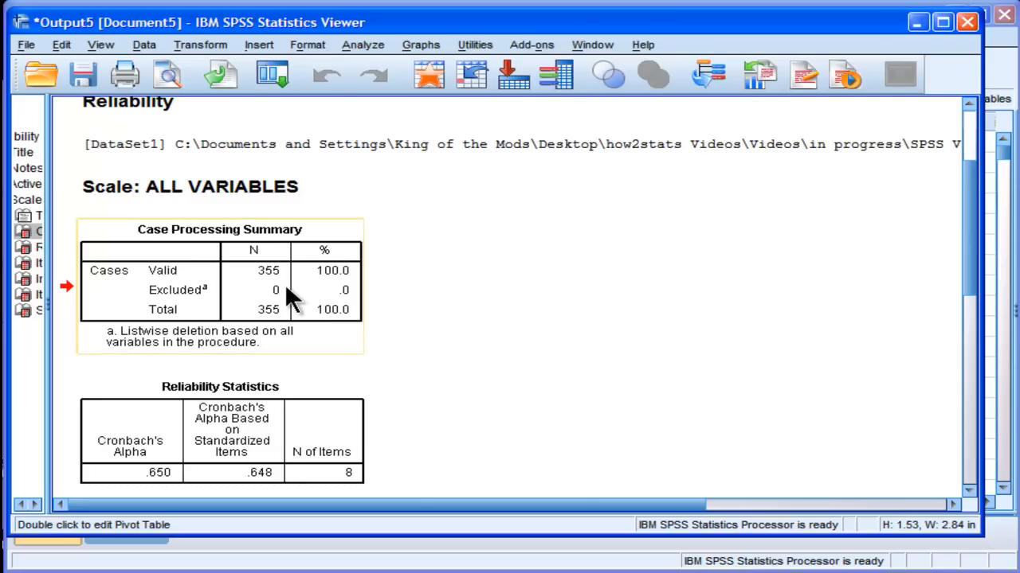
mouse_move(274, 281)
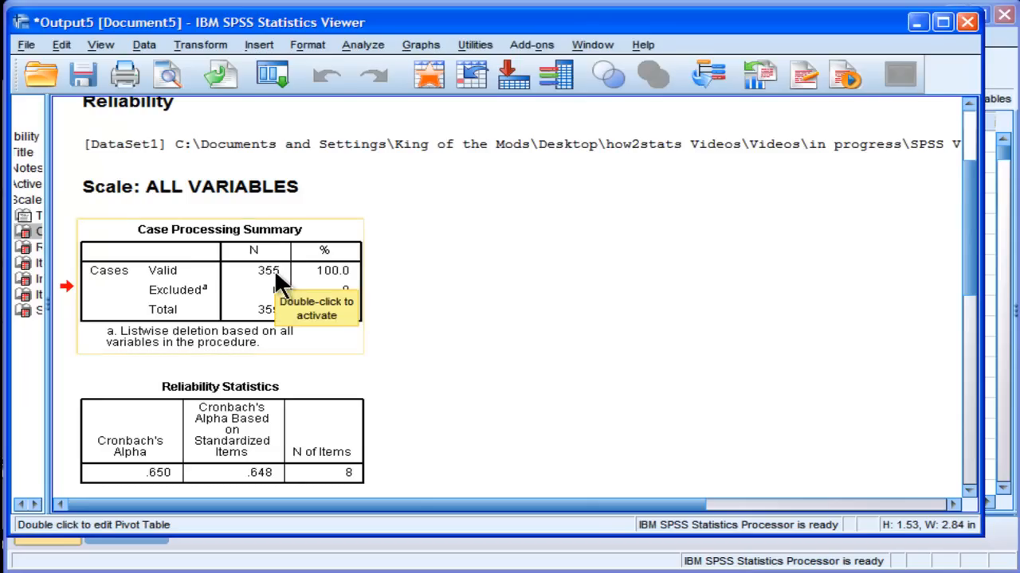
mouse_move(972, 239)
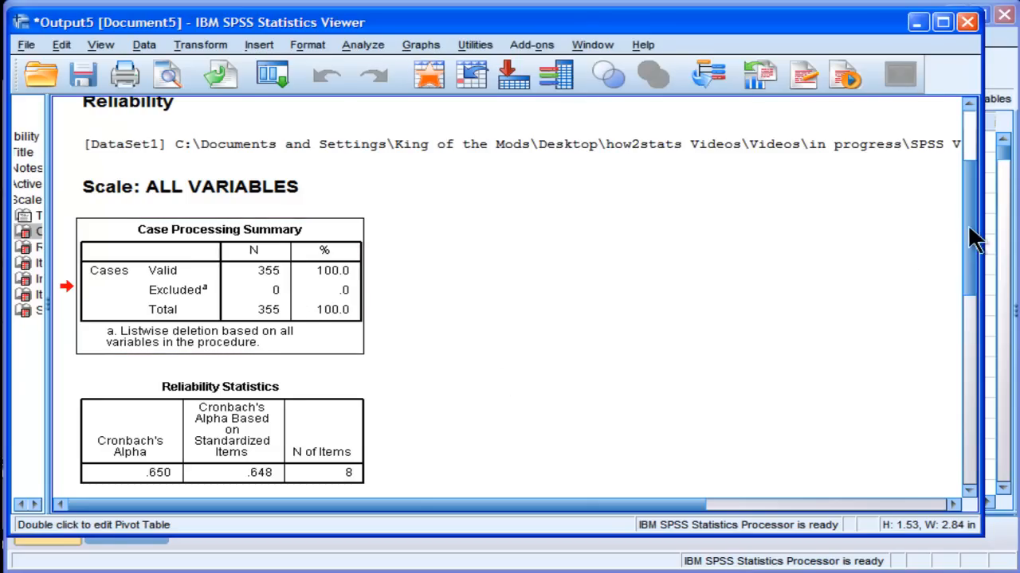
scroll(down, 3)
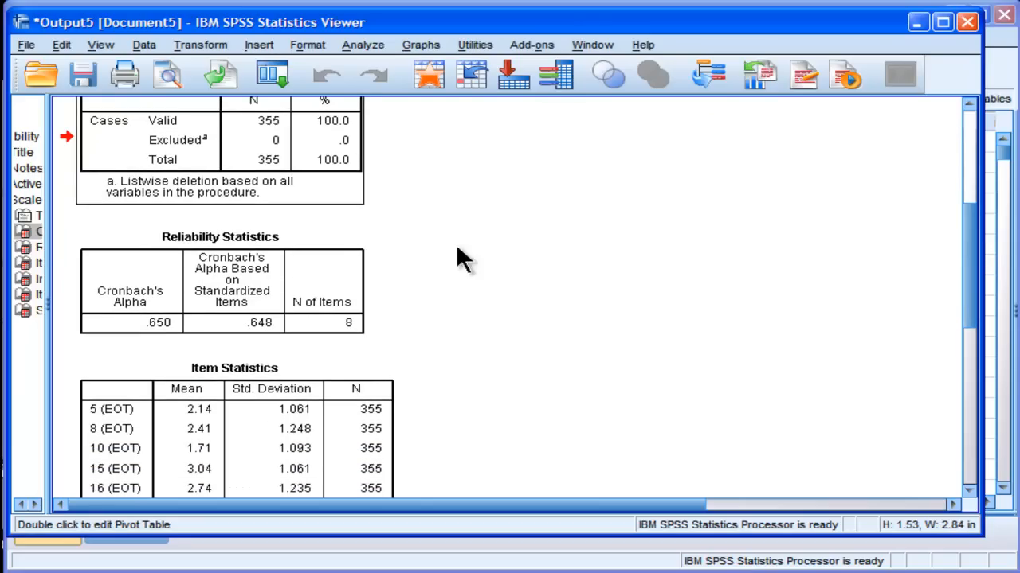
click(220, 279)
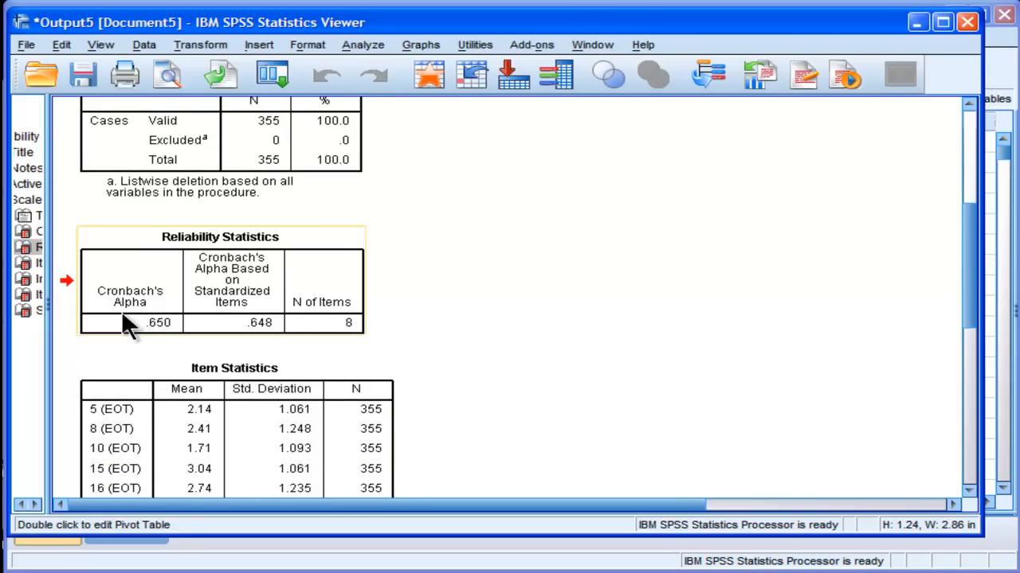
mouse_move(160, 338)
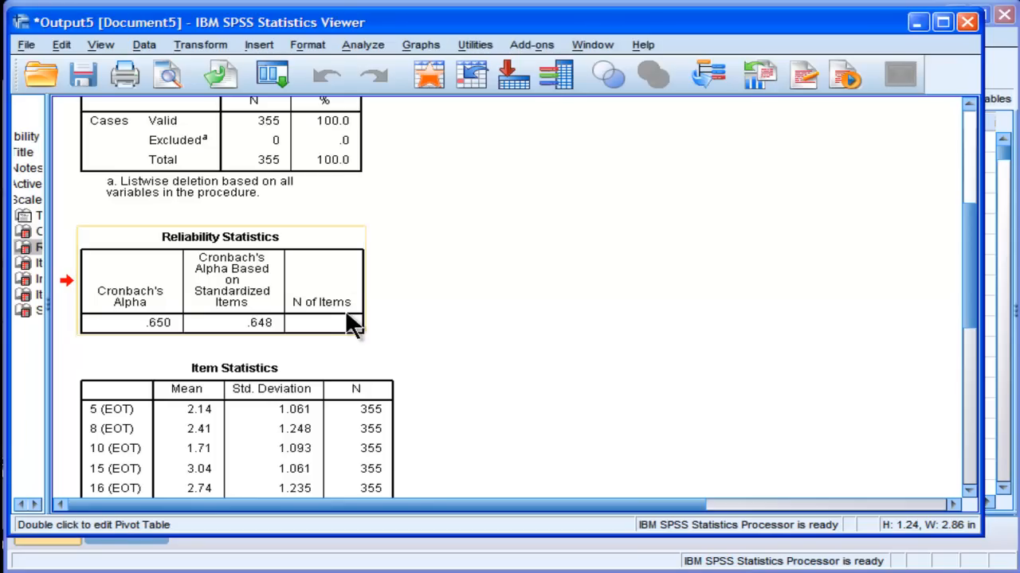
mouse_move(342, 311)
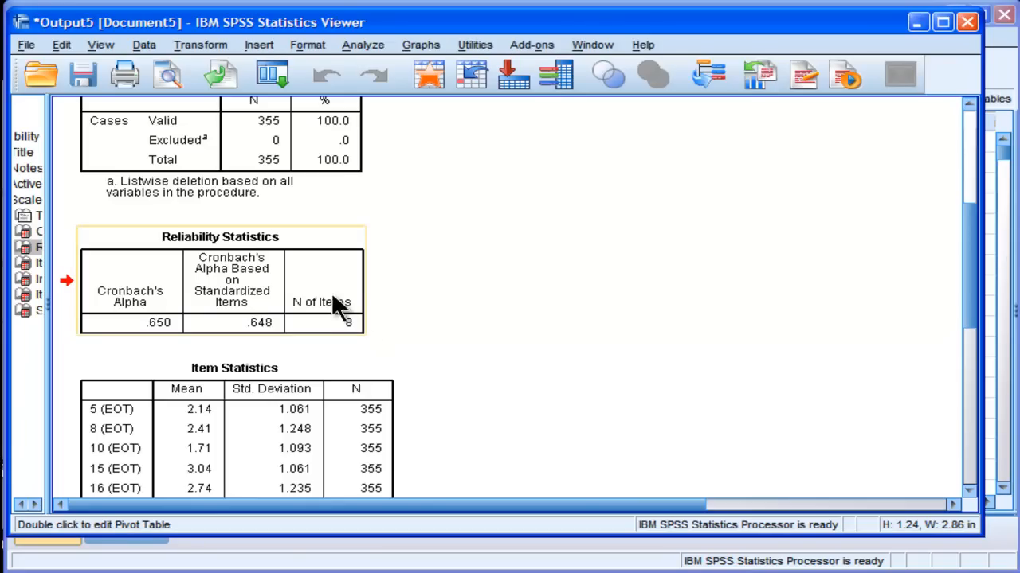
mouse_move(402, 338)
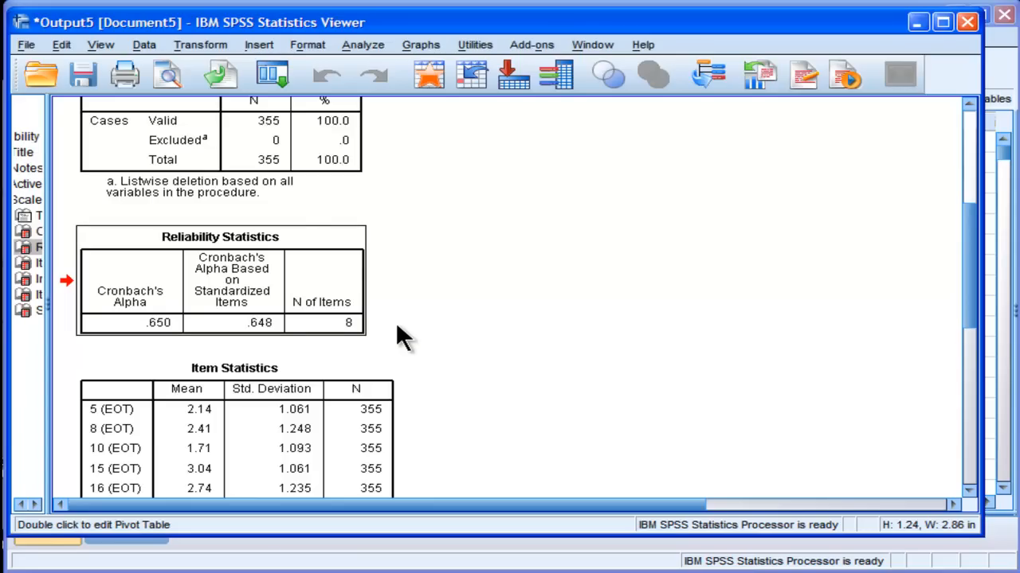
mouse_move(220, 337)
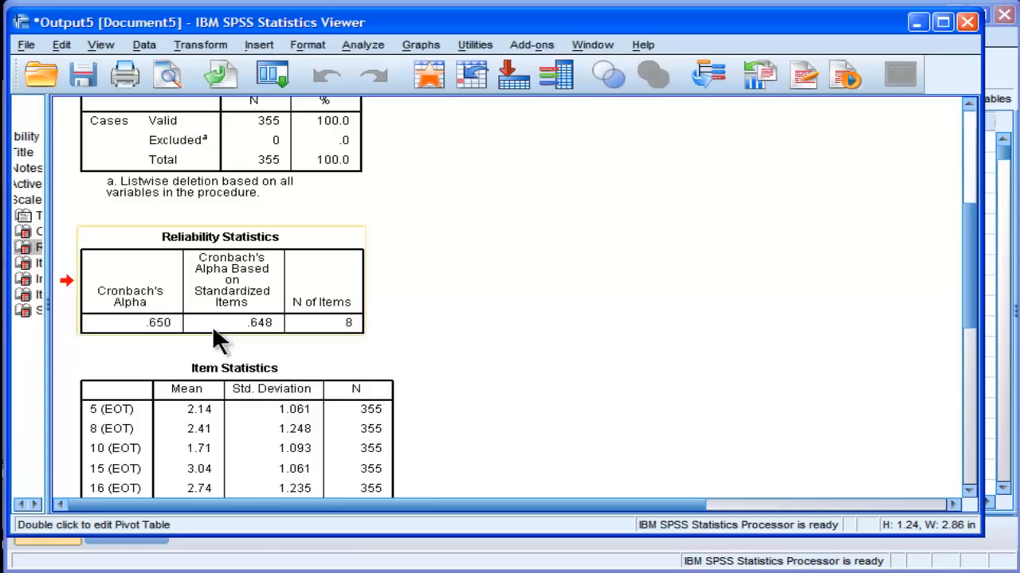
mouse_move(160, 342)
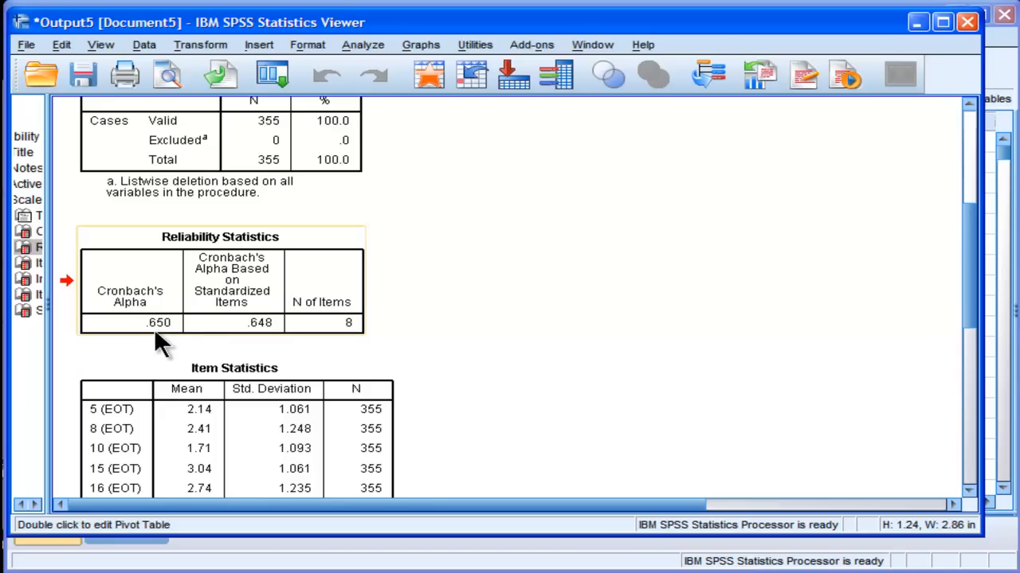
mouse_move(159, 335)
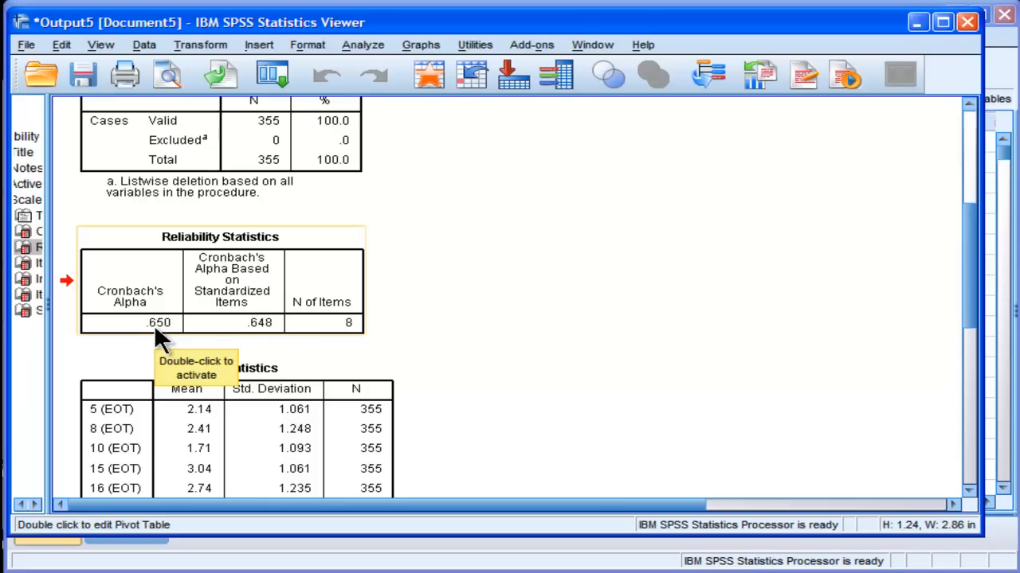
mouse_move(252, 338)
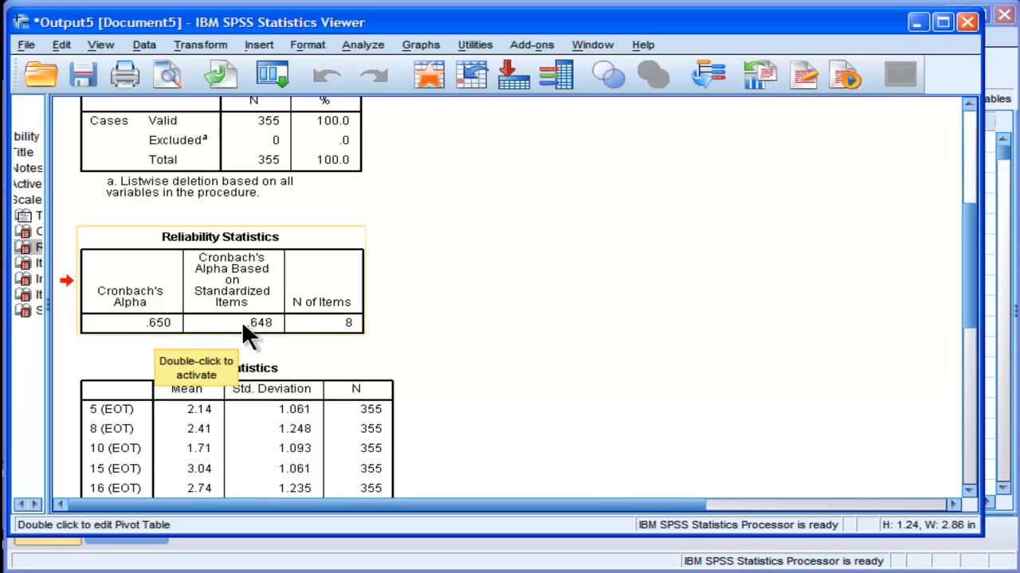
mouse_move(247, 284)
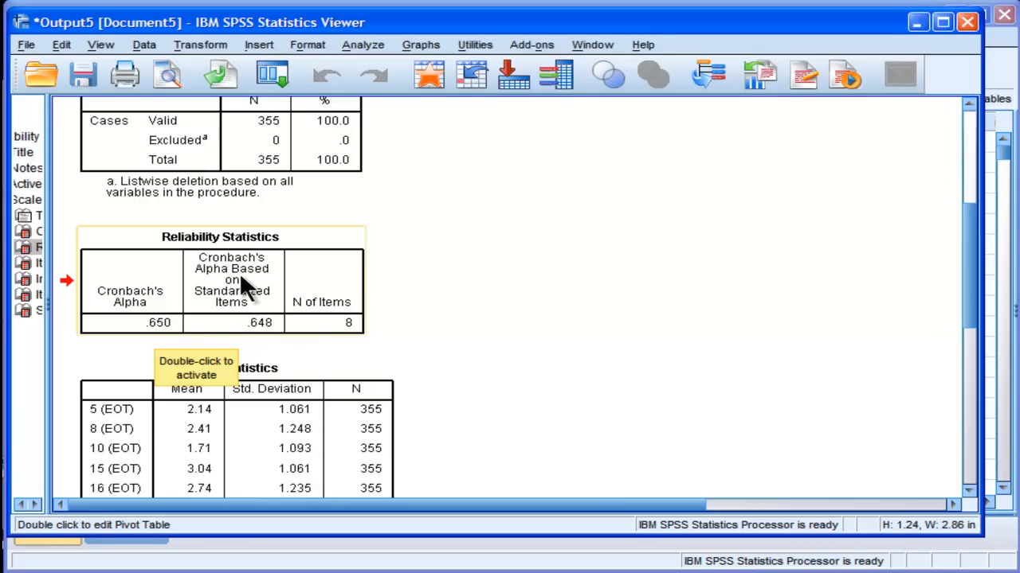
mouse_move(258, 330)
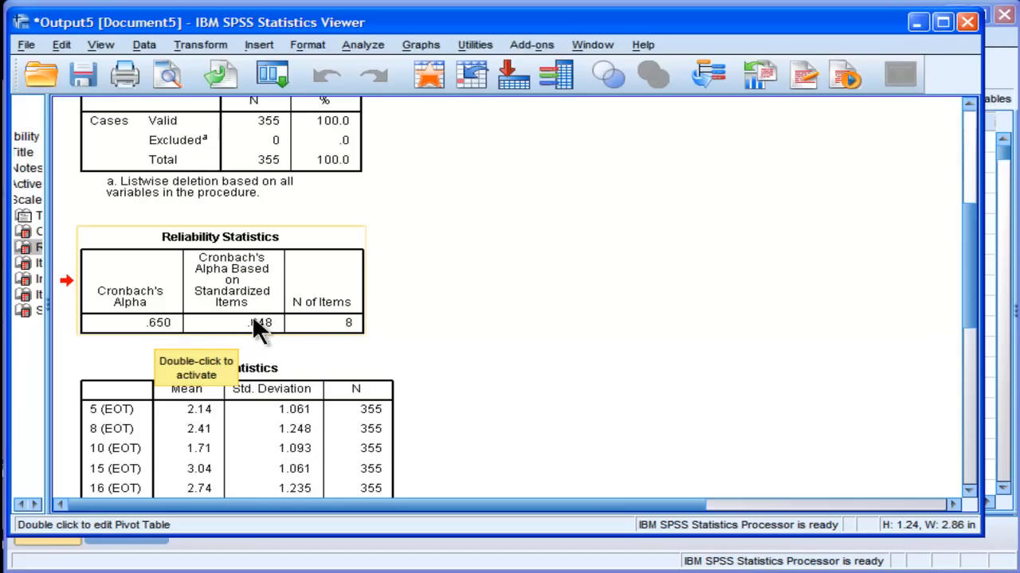
mouse_move(491, 366)
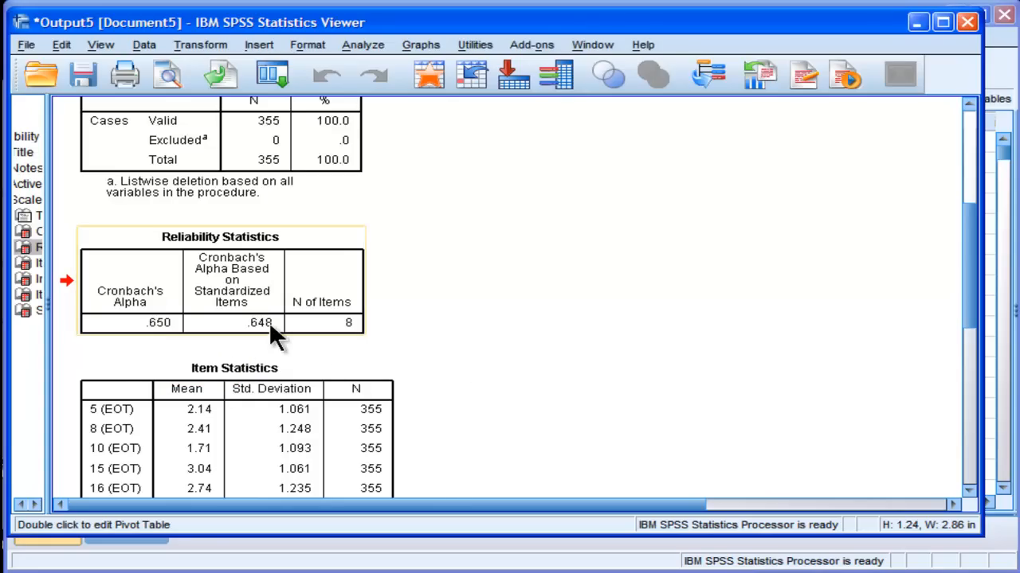
mouse_move(249, 283)
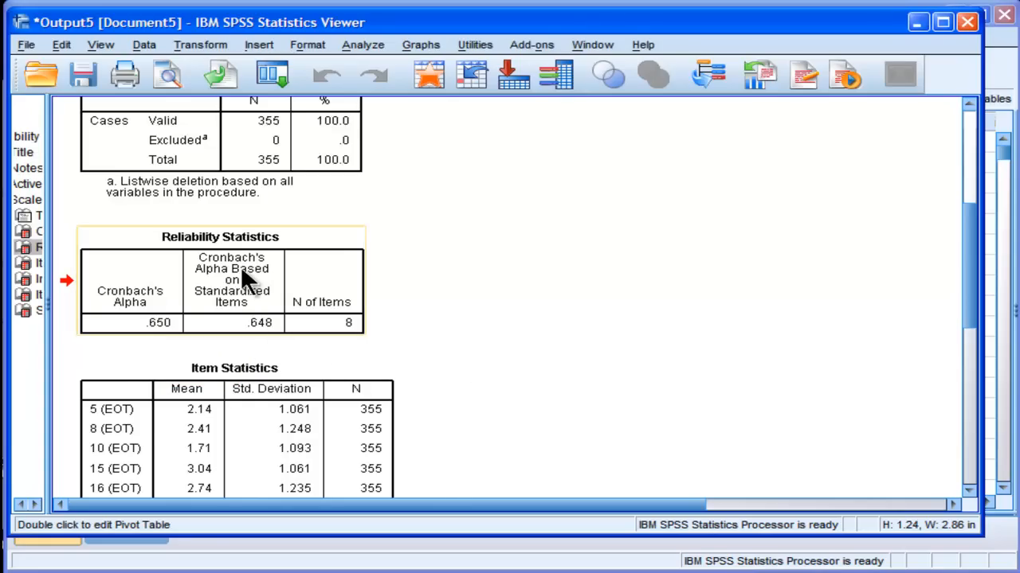
mouse_move(242, 286)
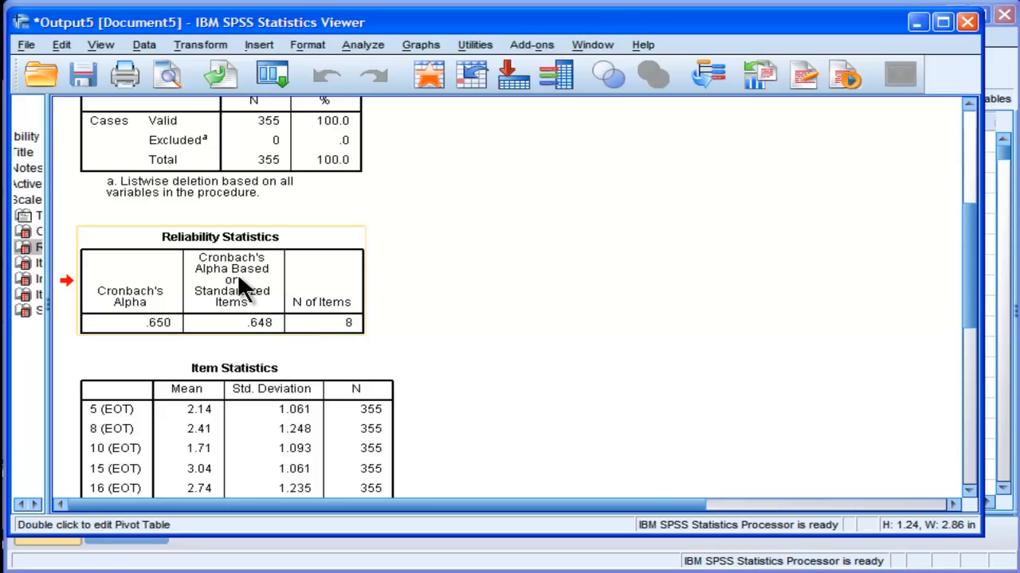
mouse_move(486, 341)
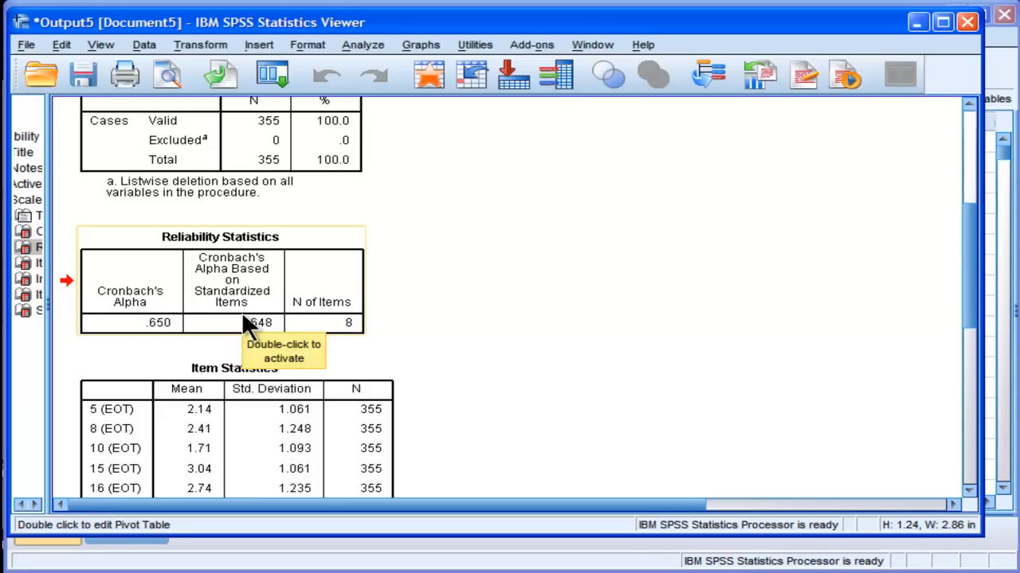
mouse_move(560, 370)
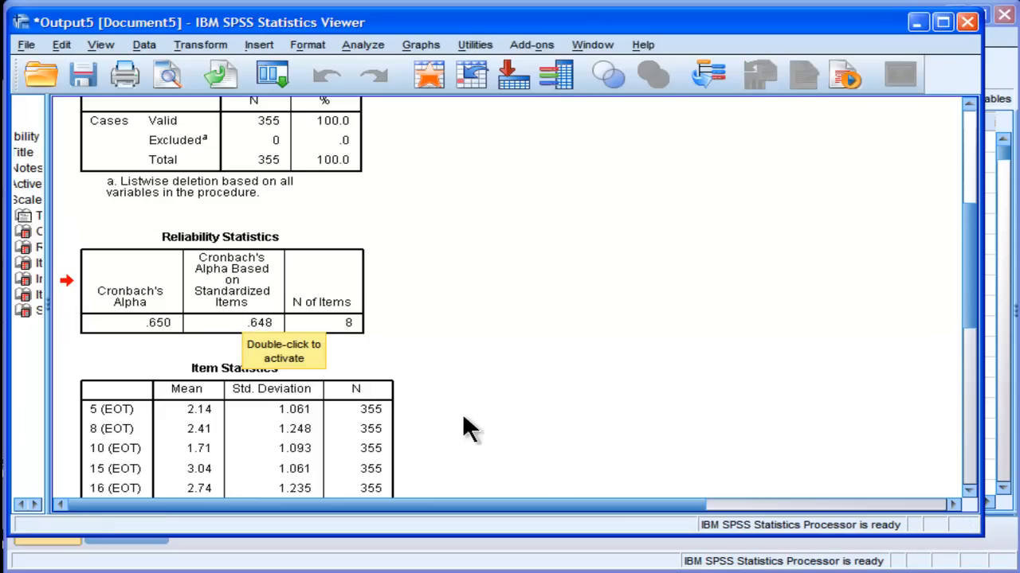
mouse_move(526, 422)
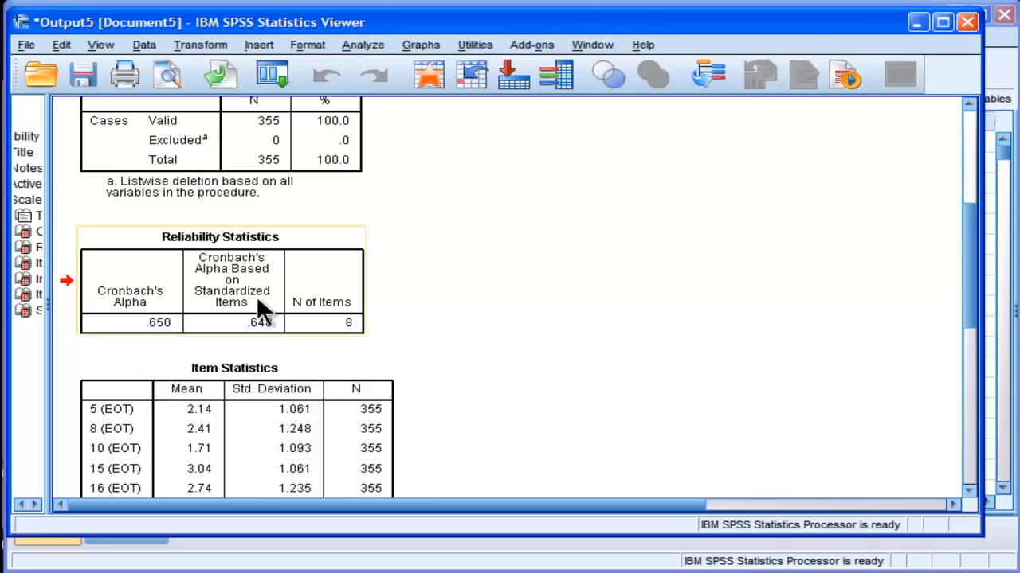
mouse_move(561, 443)
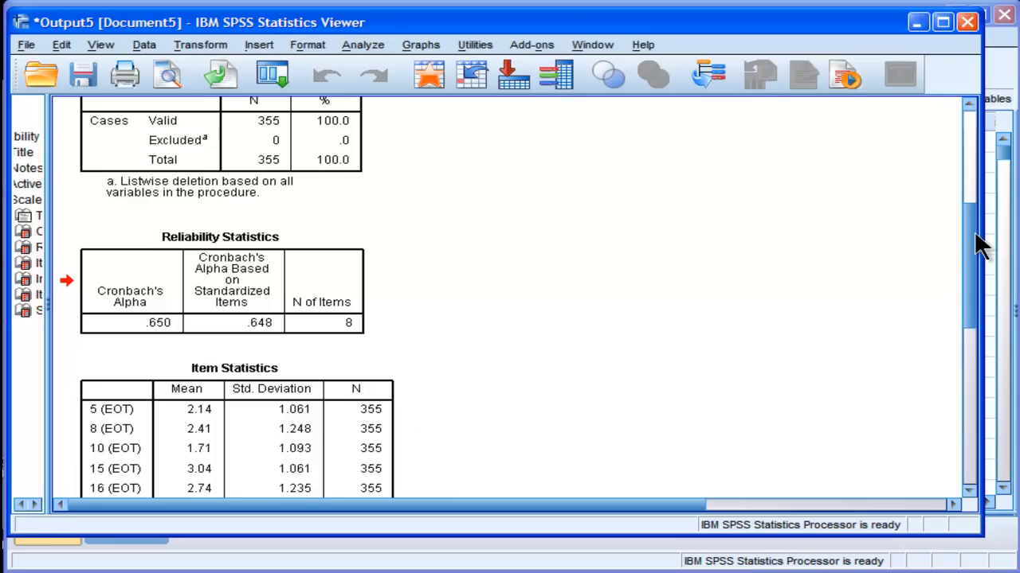
- Scroll so the full Item Statistics table for all eight EOT items is visible
scroll(down, 3)
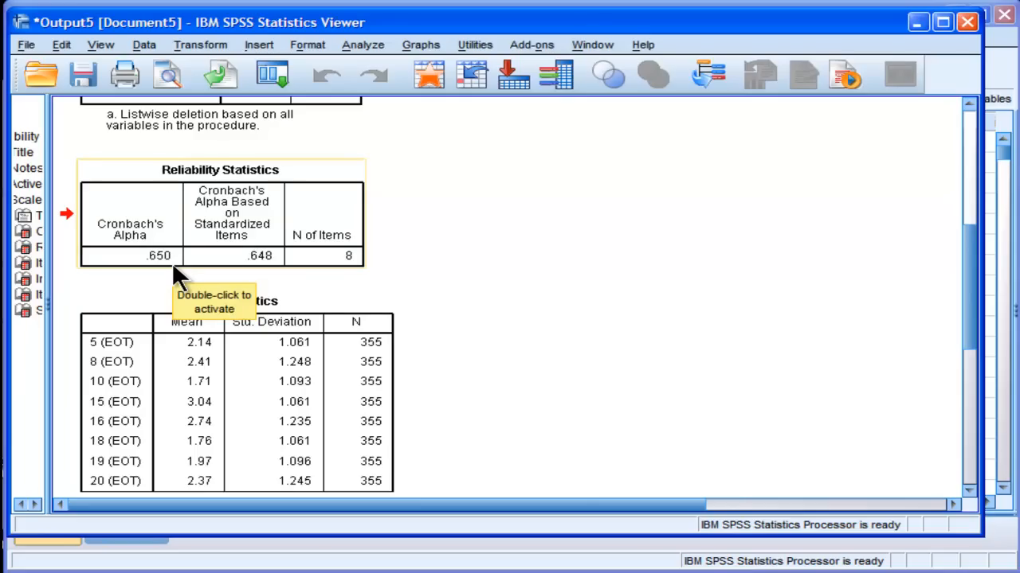
mouse_move(177, 277)
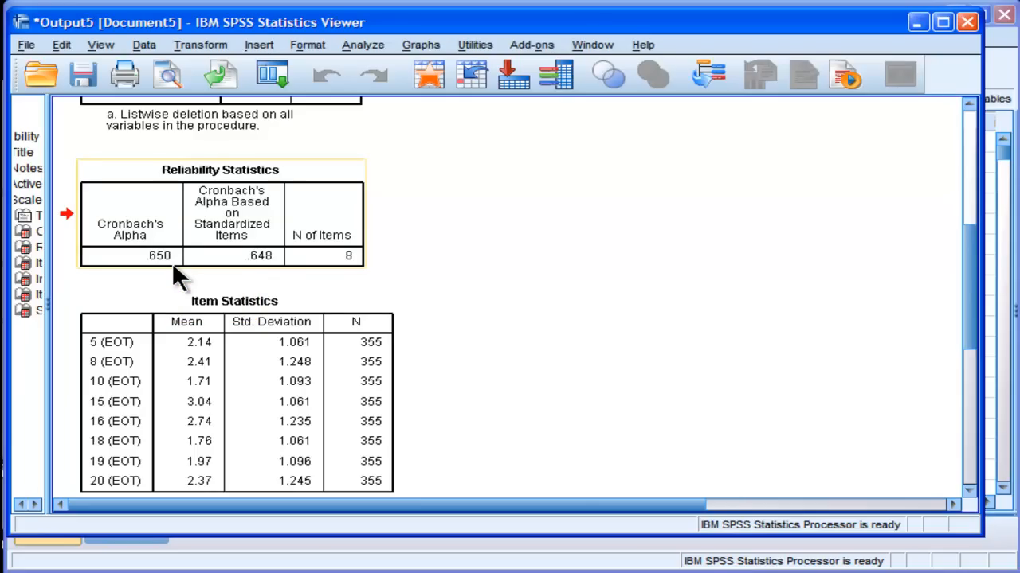